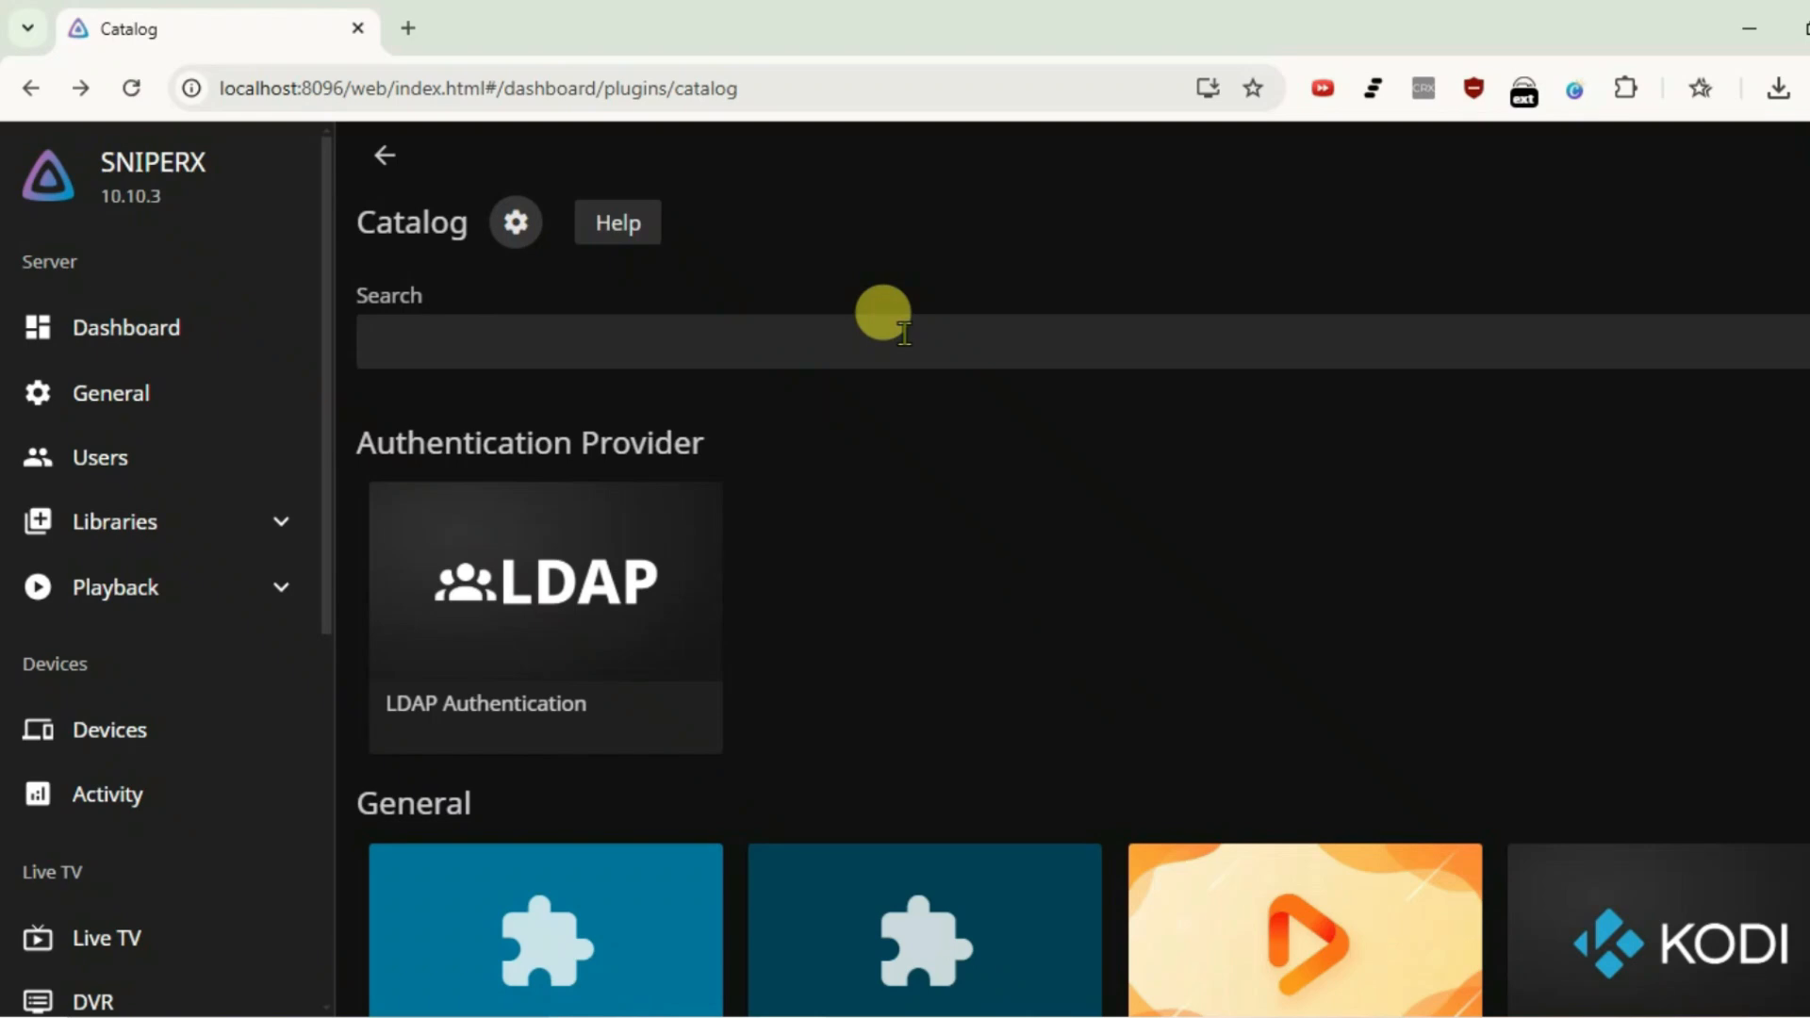
# Step: Browse the installed plugins list and return to the plugin catalog
pyautogui.scroll(-3)
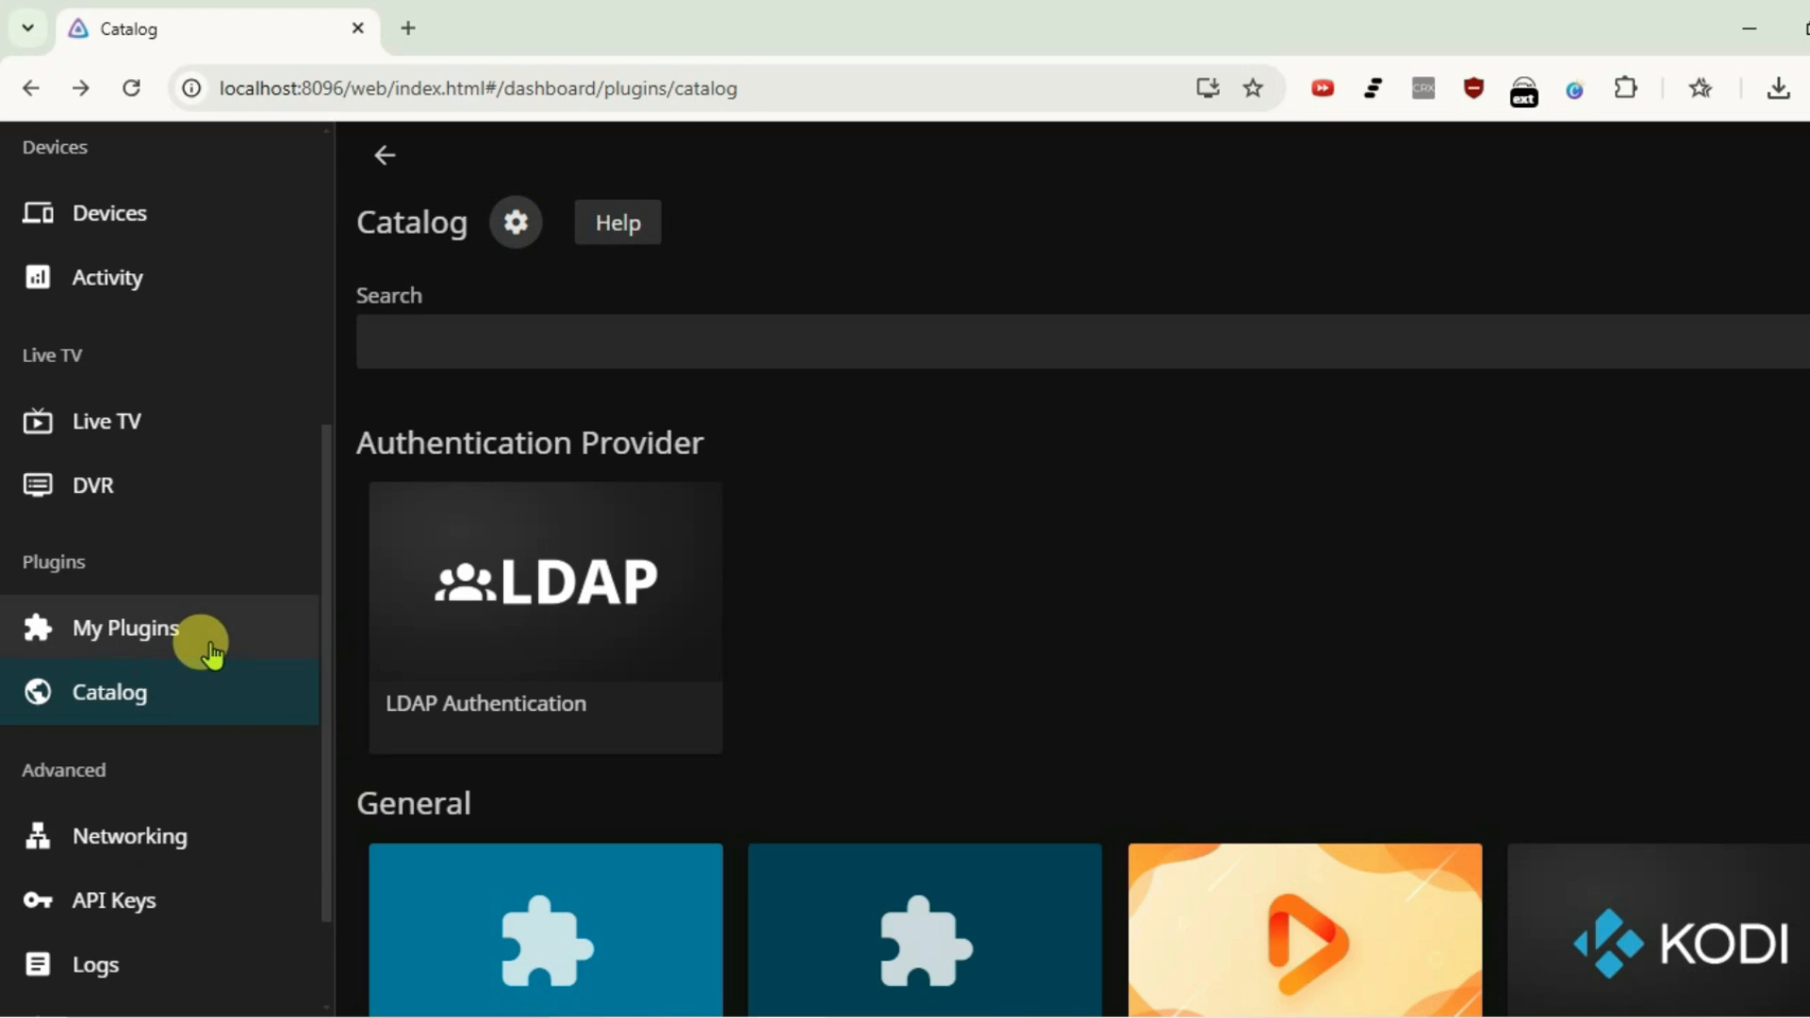
pyautogui.click(126, 626)
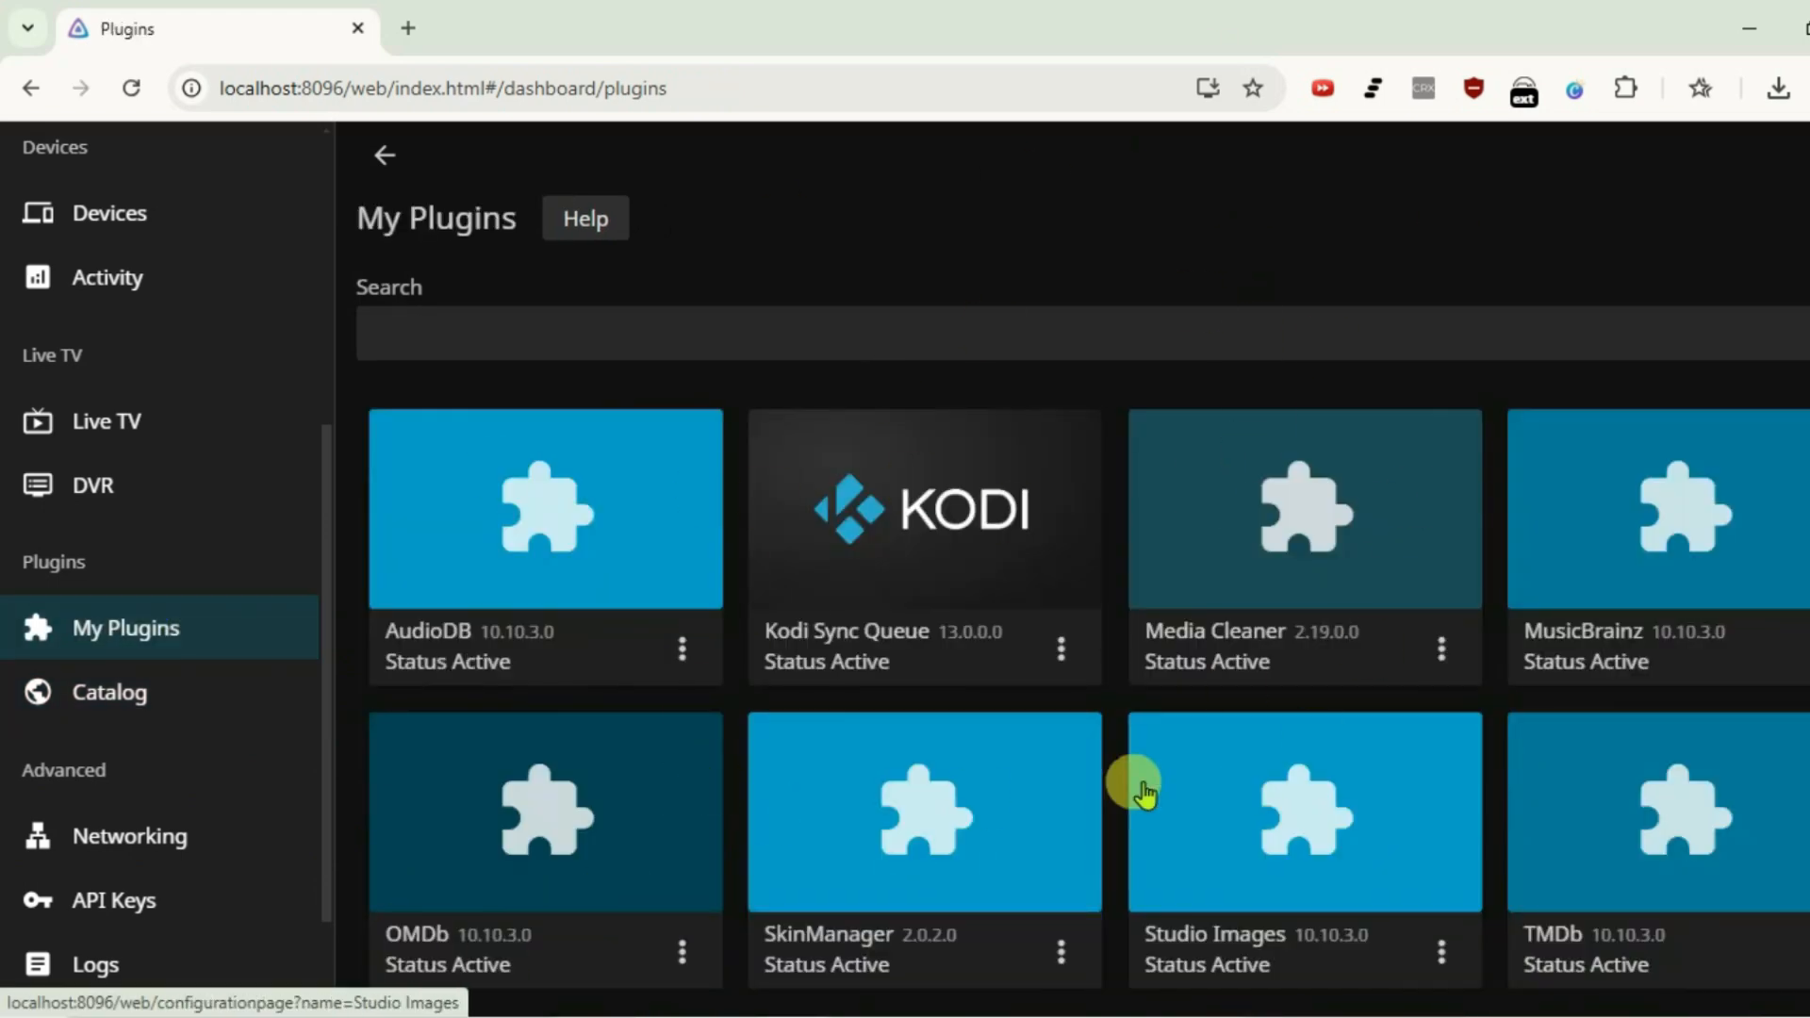
pyautogui.click(109, 692)
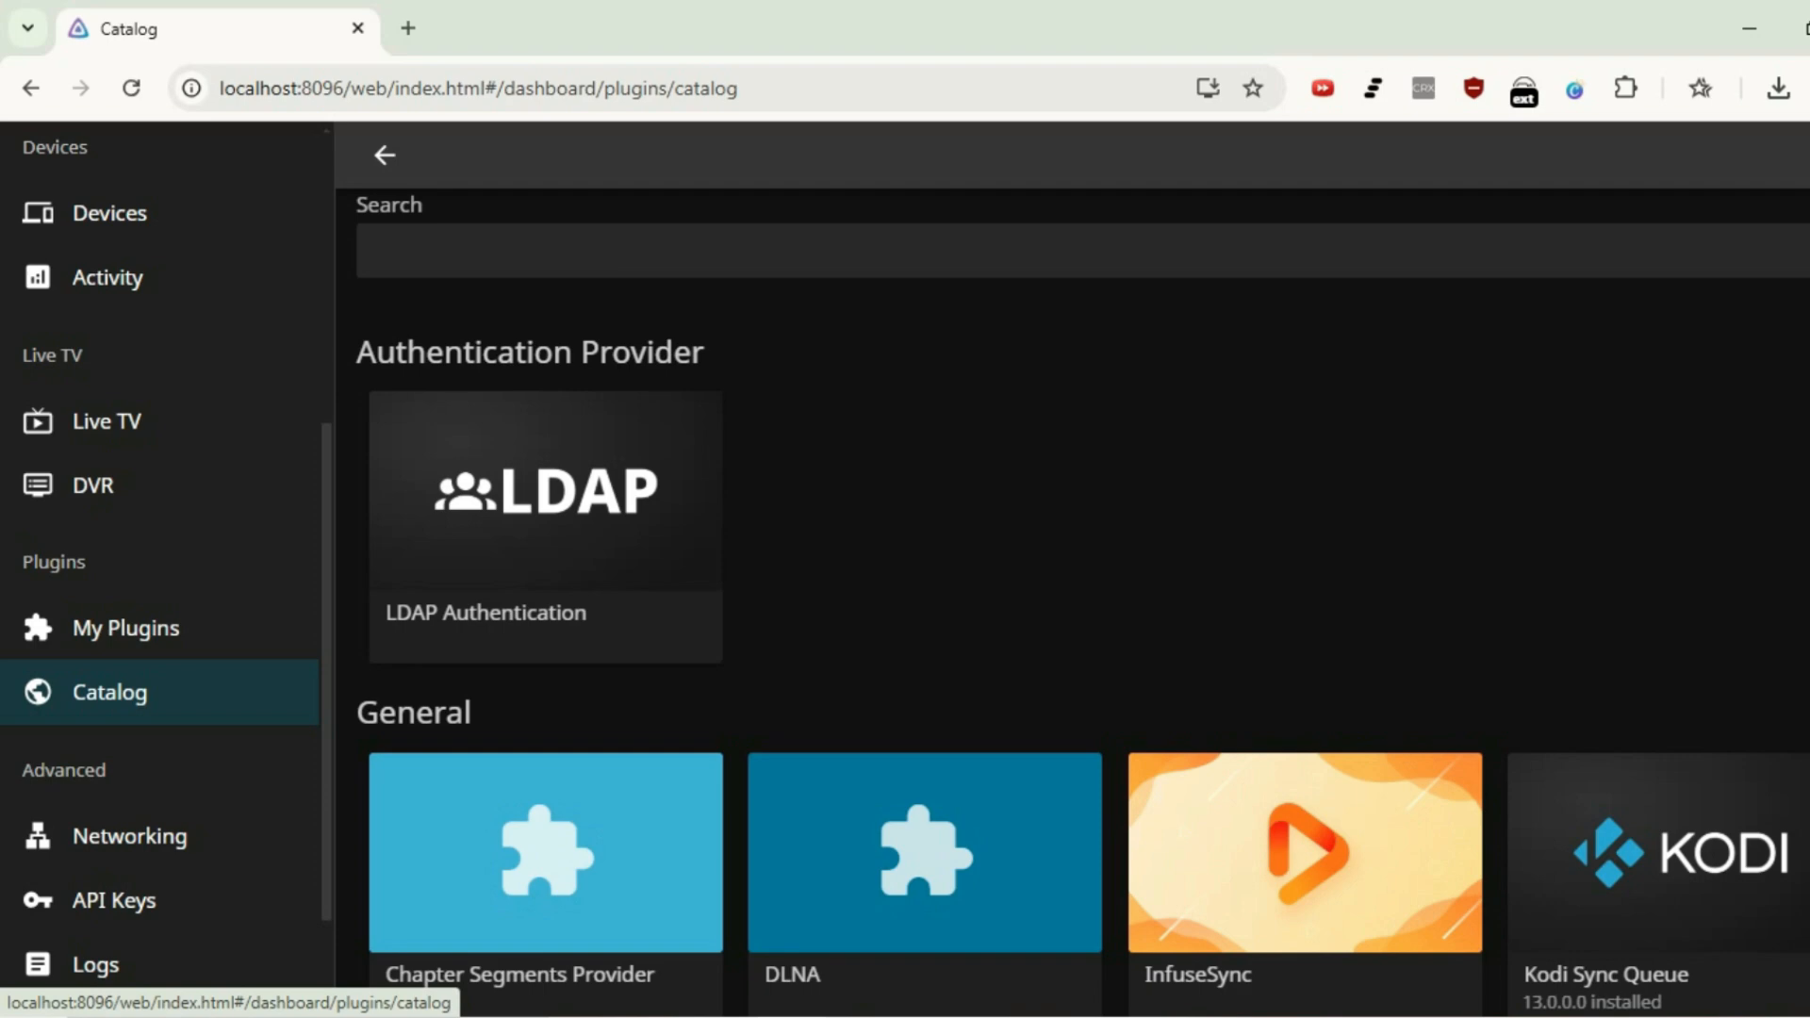
pyautogui.scroll(-3)
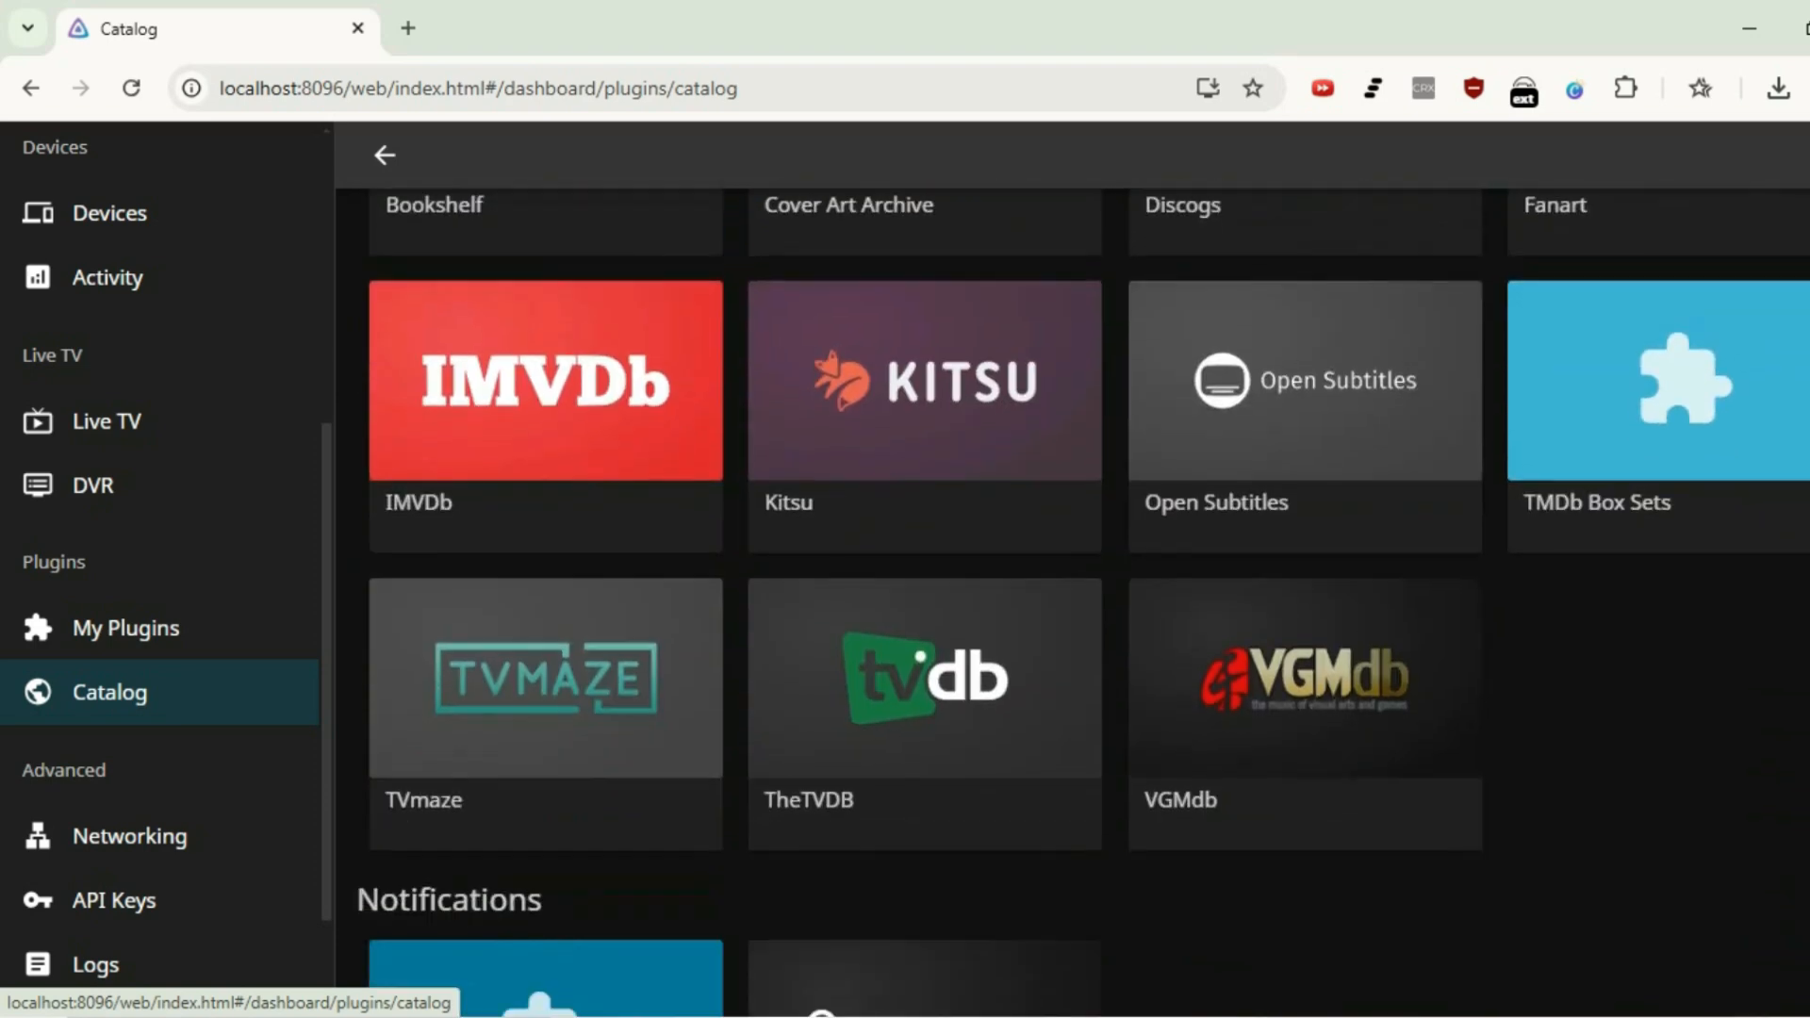
pyautogui.scroll(3)
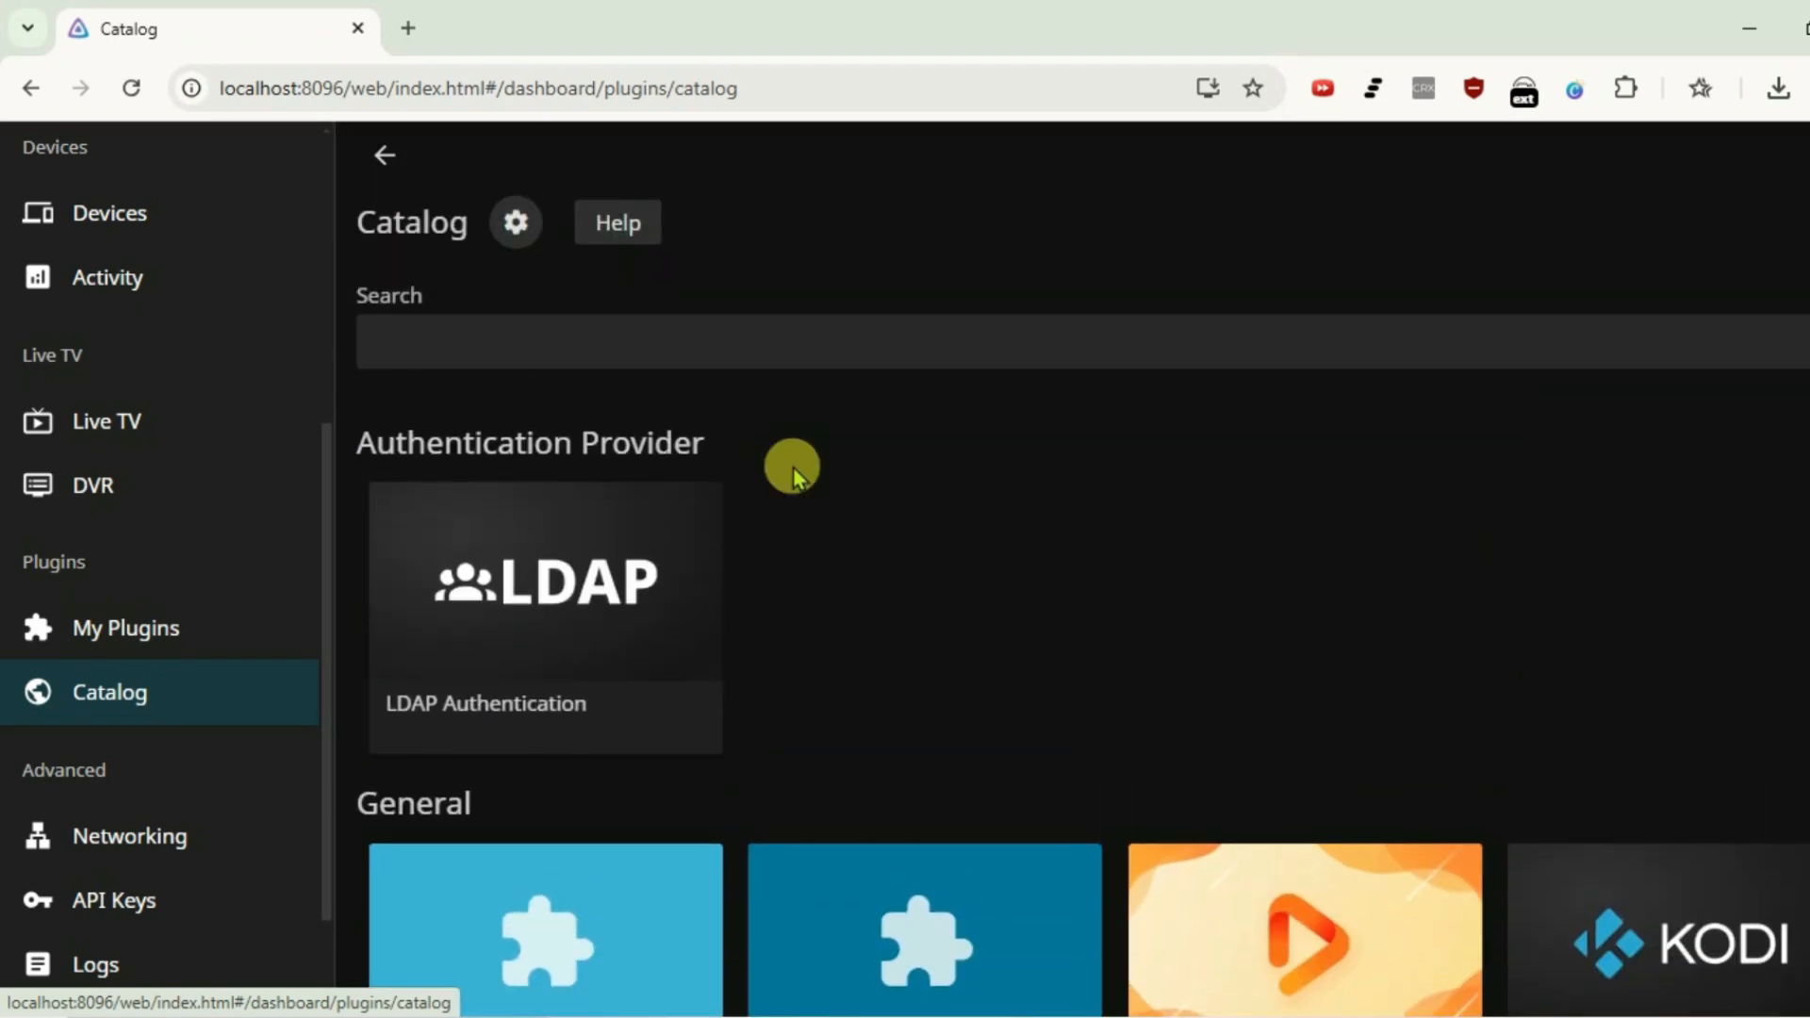
# Step: From Catalog settings, start a blank new-repository form and switch to the documentation page
pyautogui.click(515, 223)
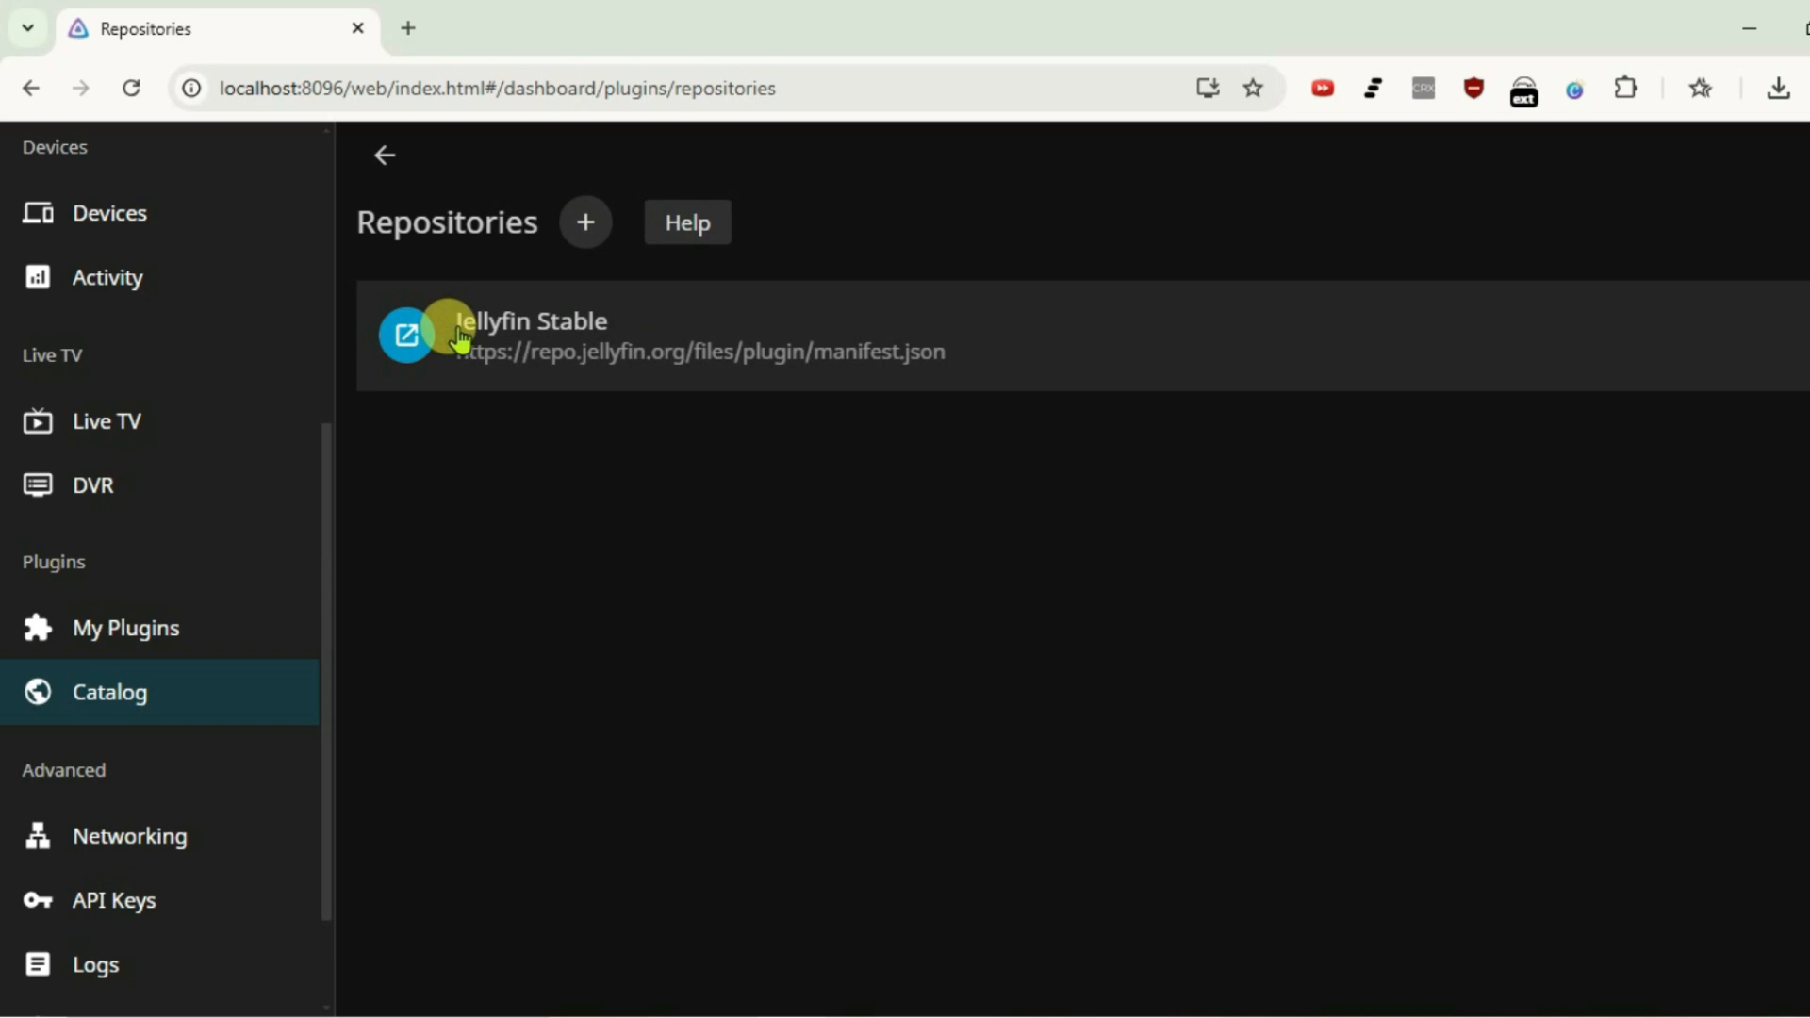
pyautogui.moveTo(621, 336)
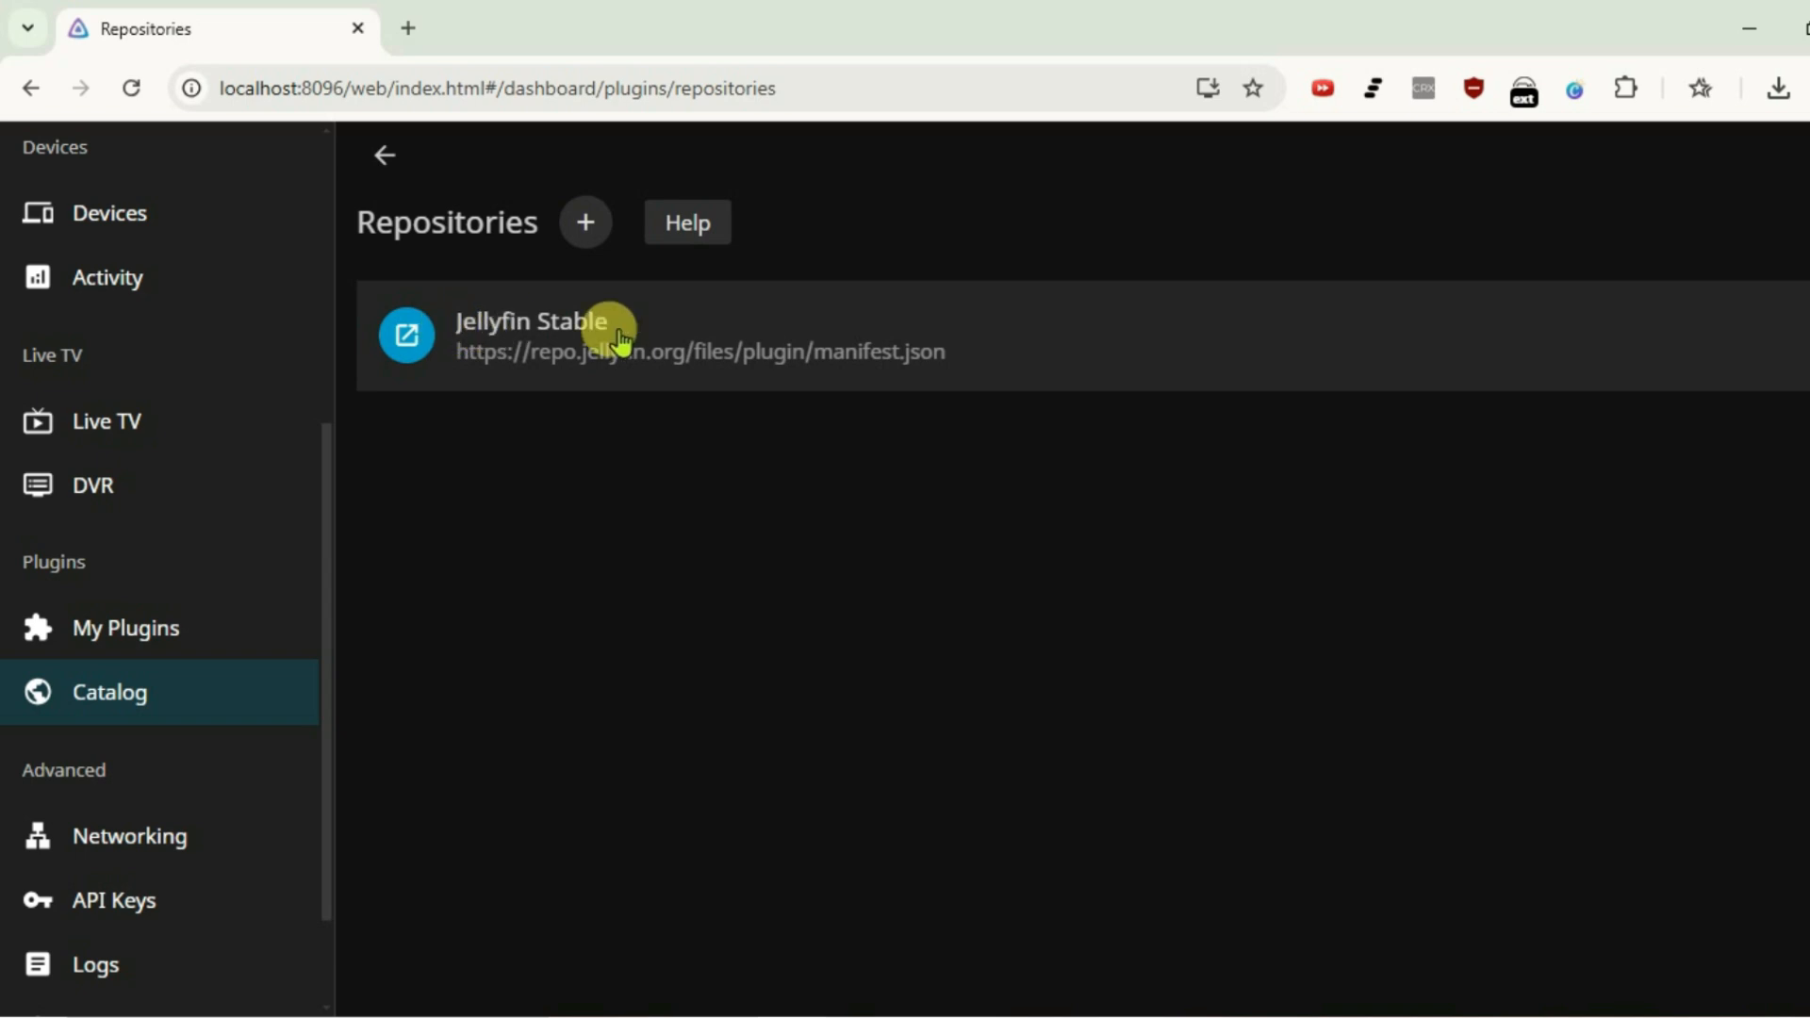
pyautogui.click(585, 223)
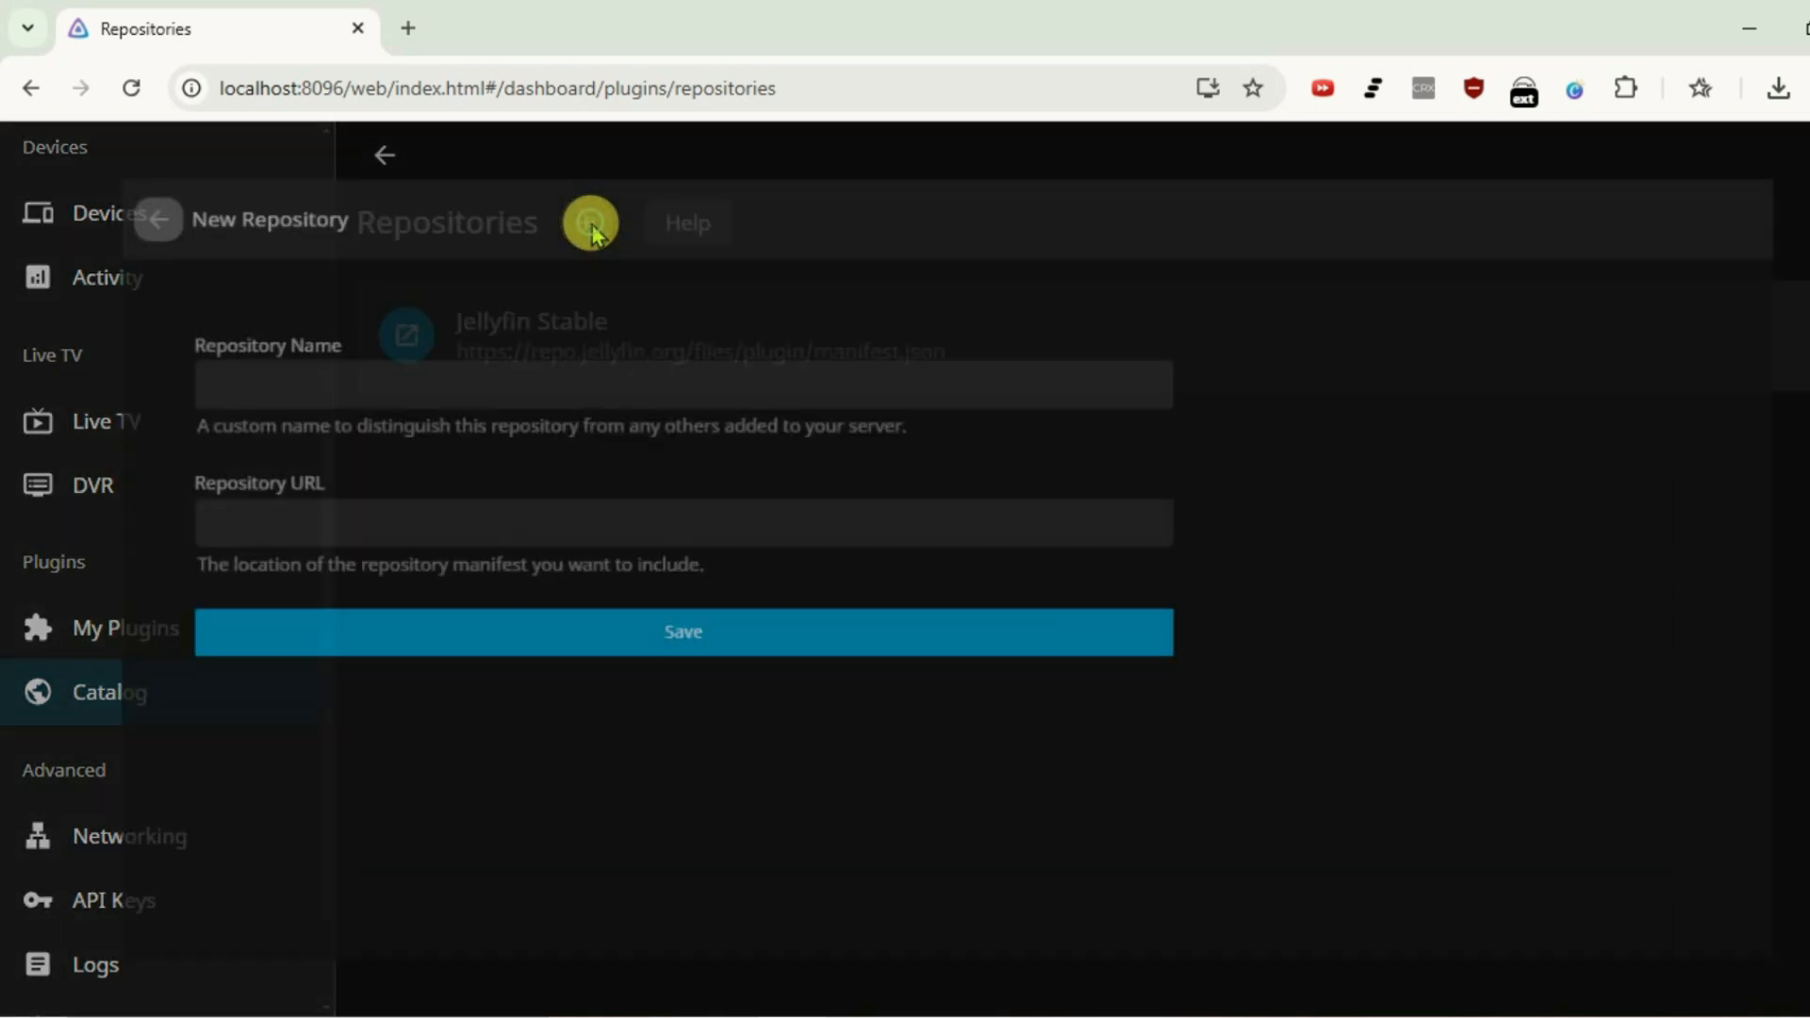
pyautogui.click(590, 222)
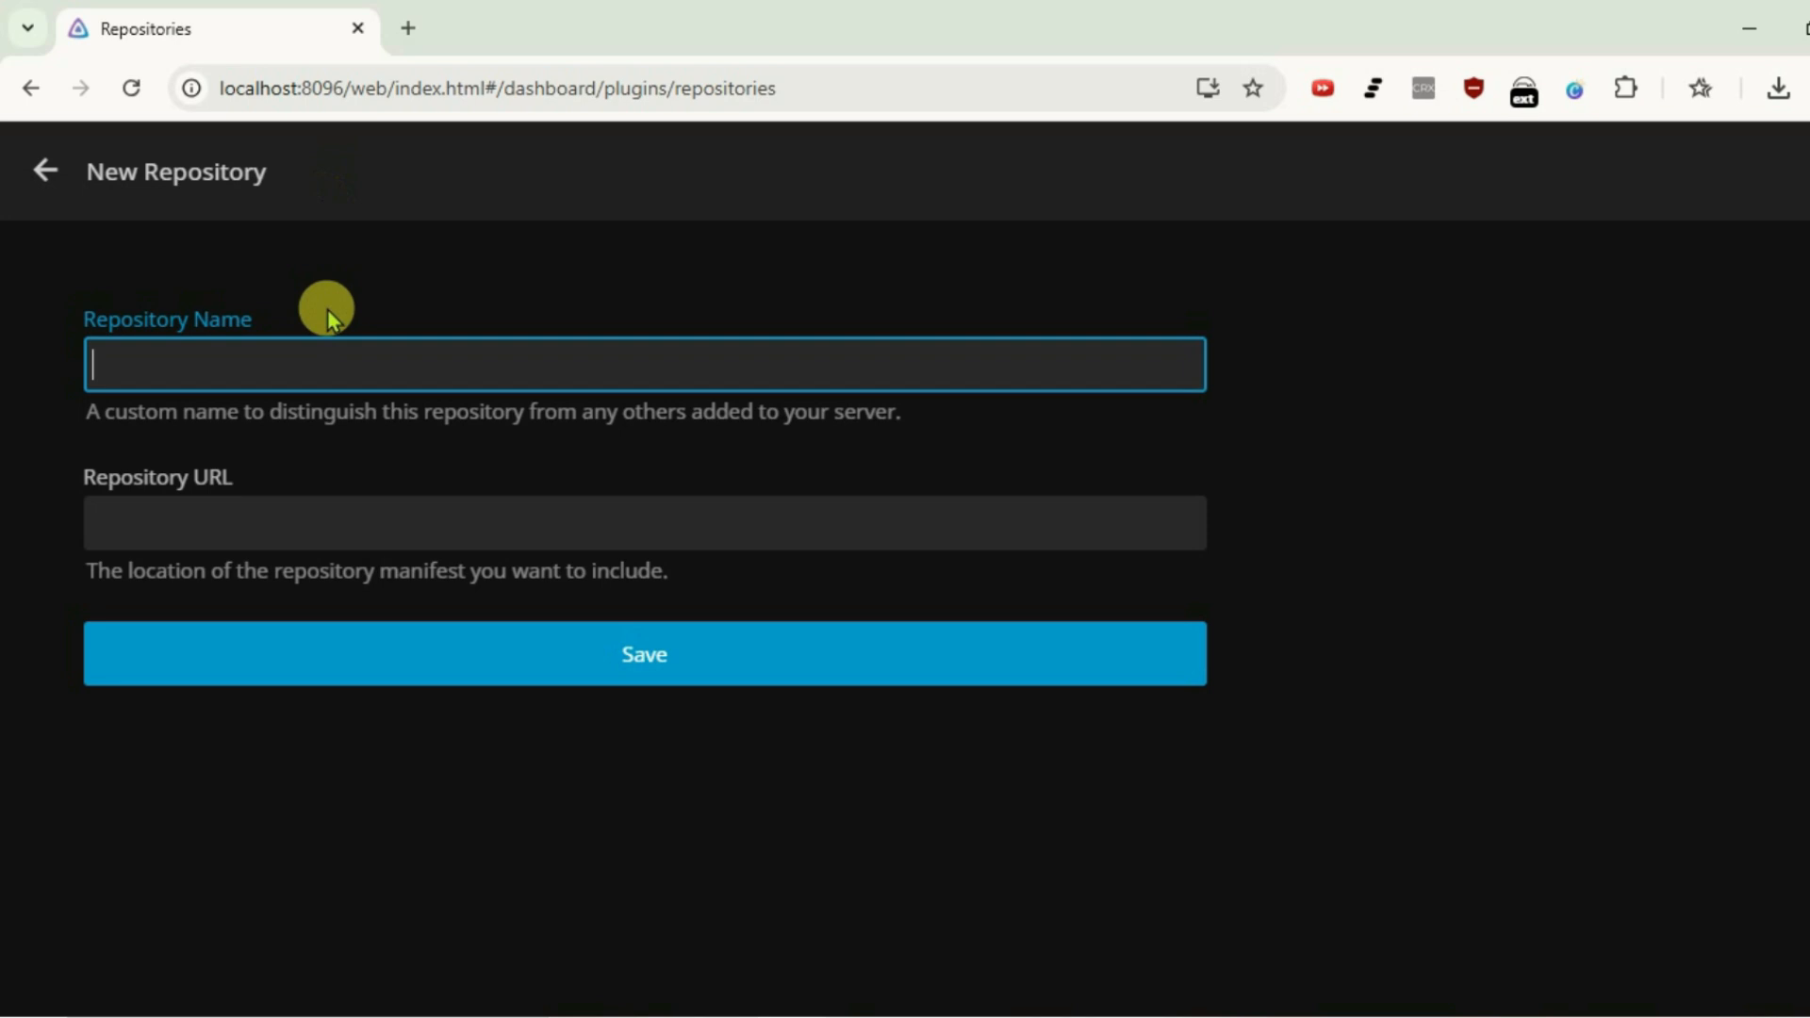
pyautogui.click(407, 28)
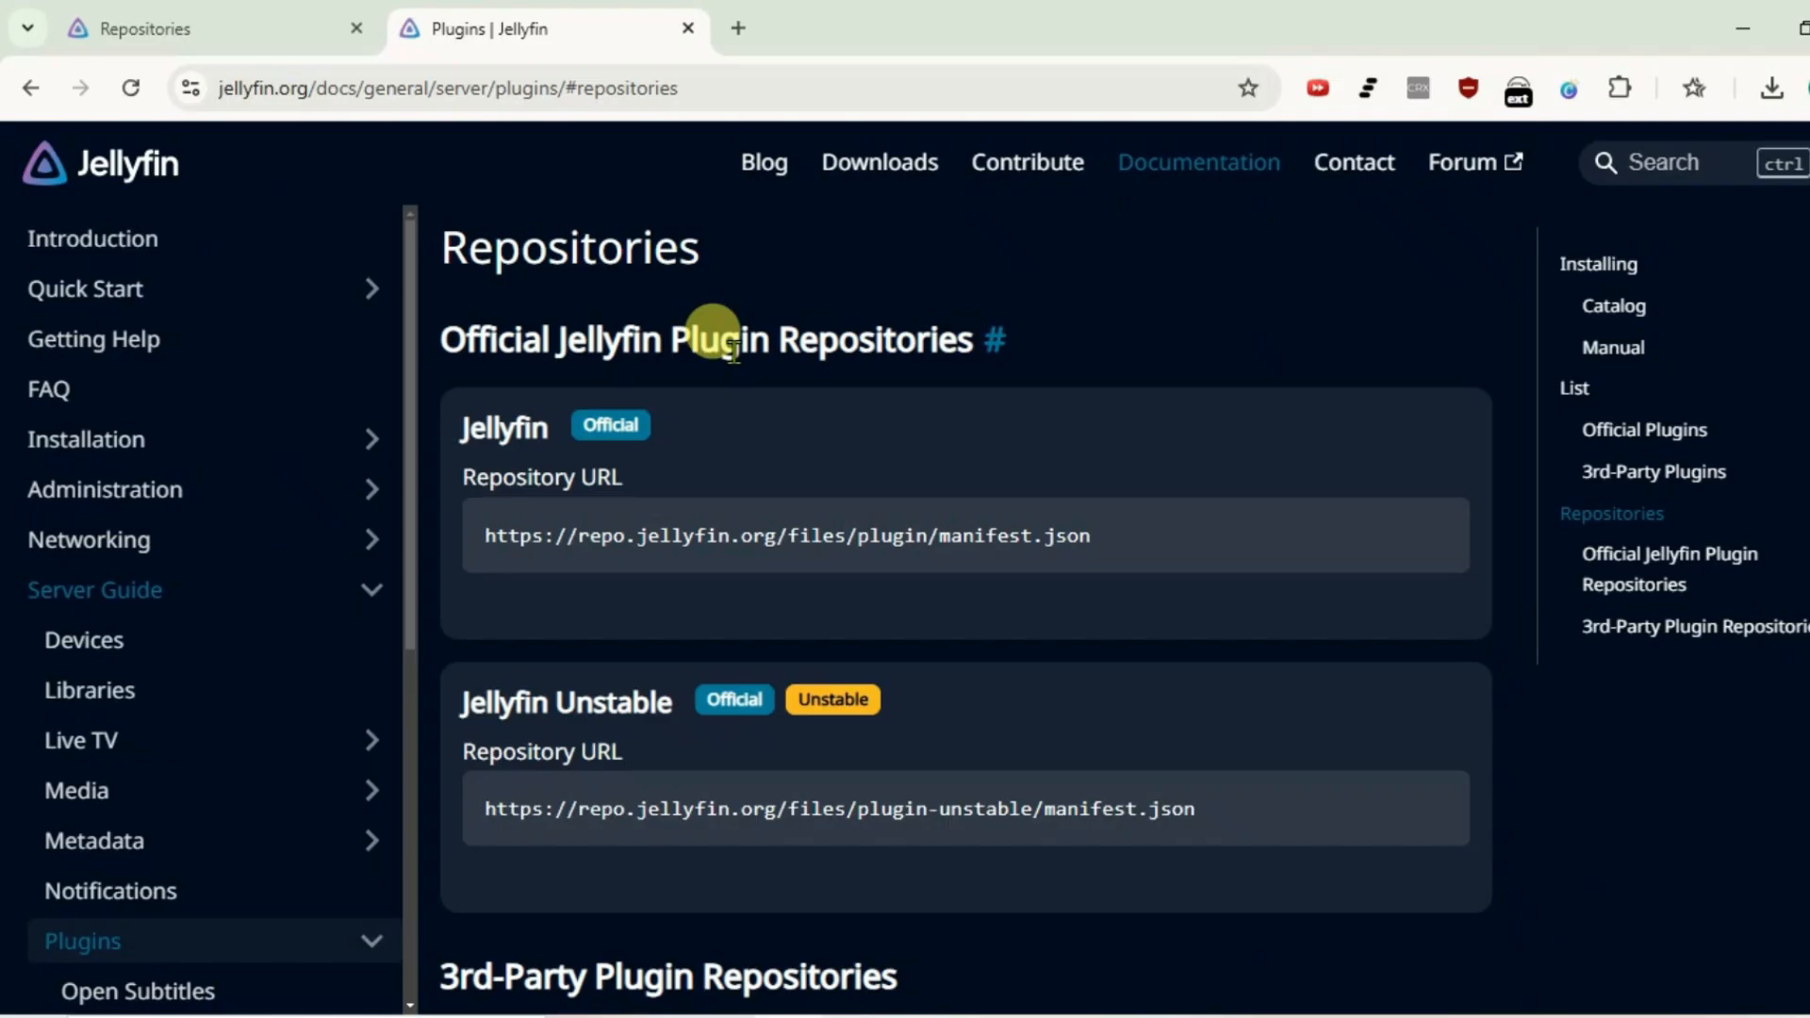
# Step: Scroll the Plugins docs down to the 3rd-Party Plugin Repositories section and LizardByte's manifest URL
pyautogui.scroll(-3)
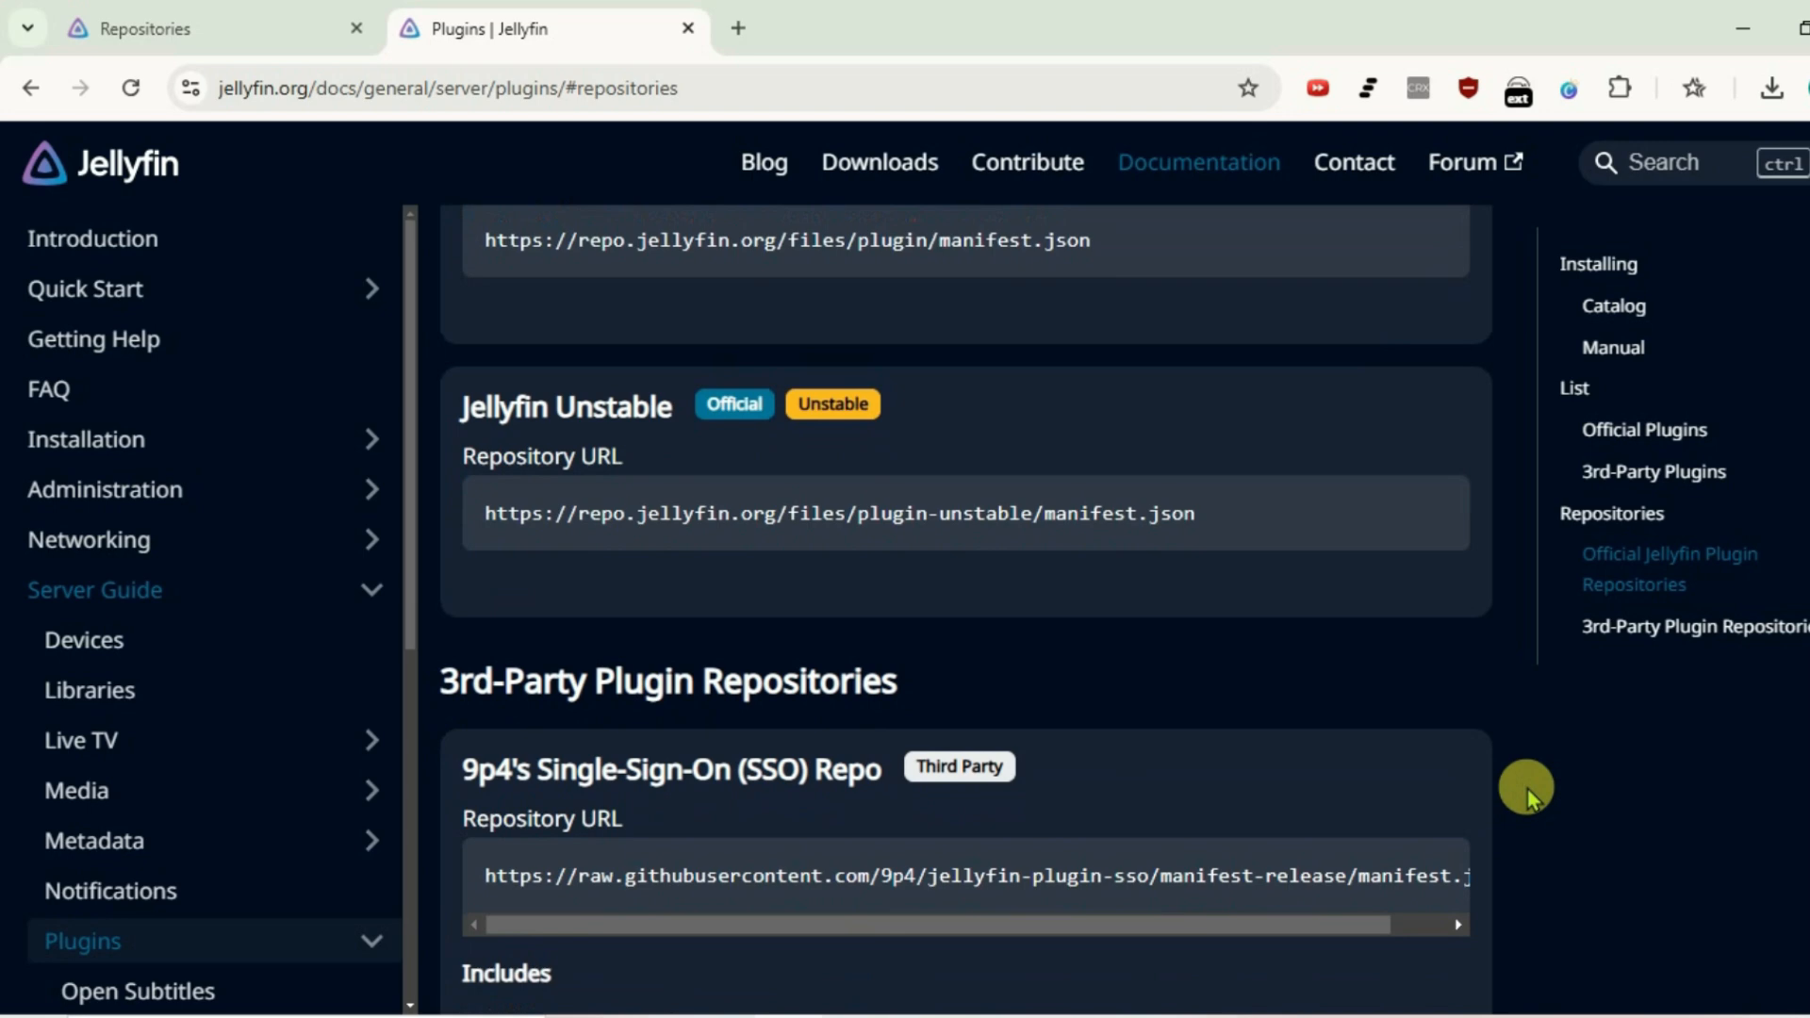
pyautogui.scroll(-3)
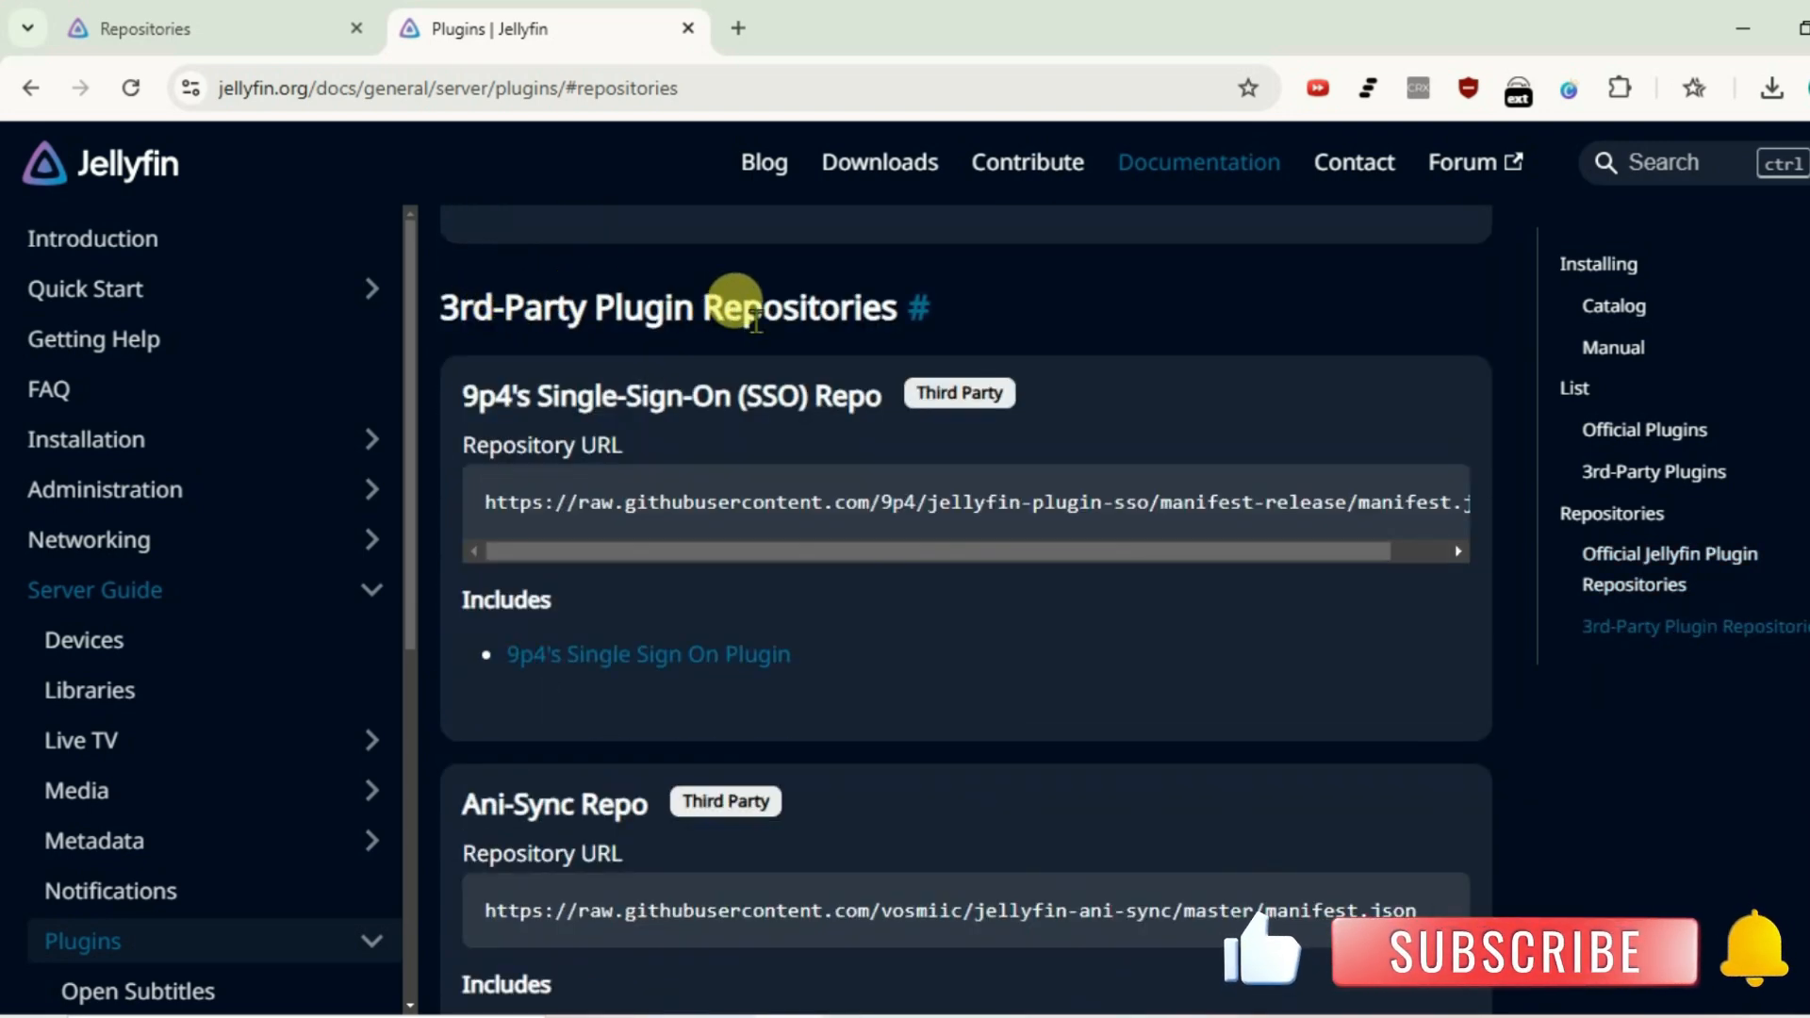
pyautogui.scroll(-3)
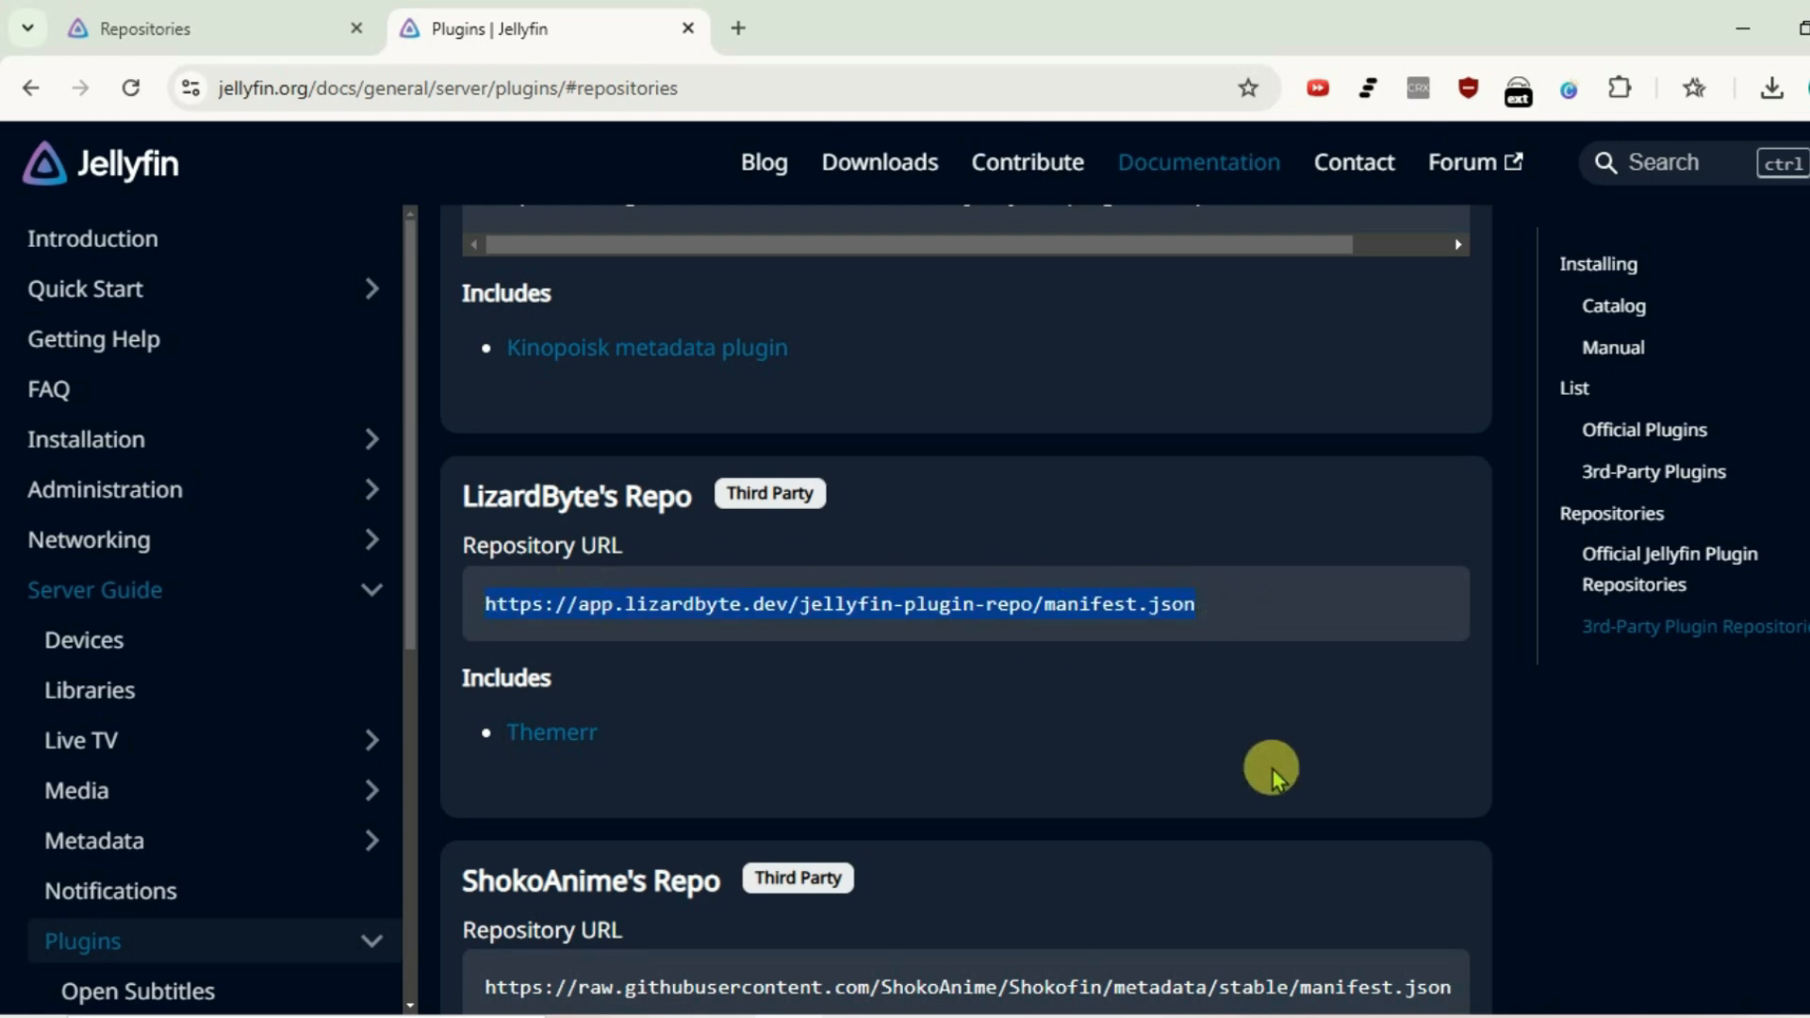
pyautogui.click(213, 28)
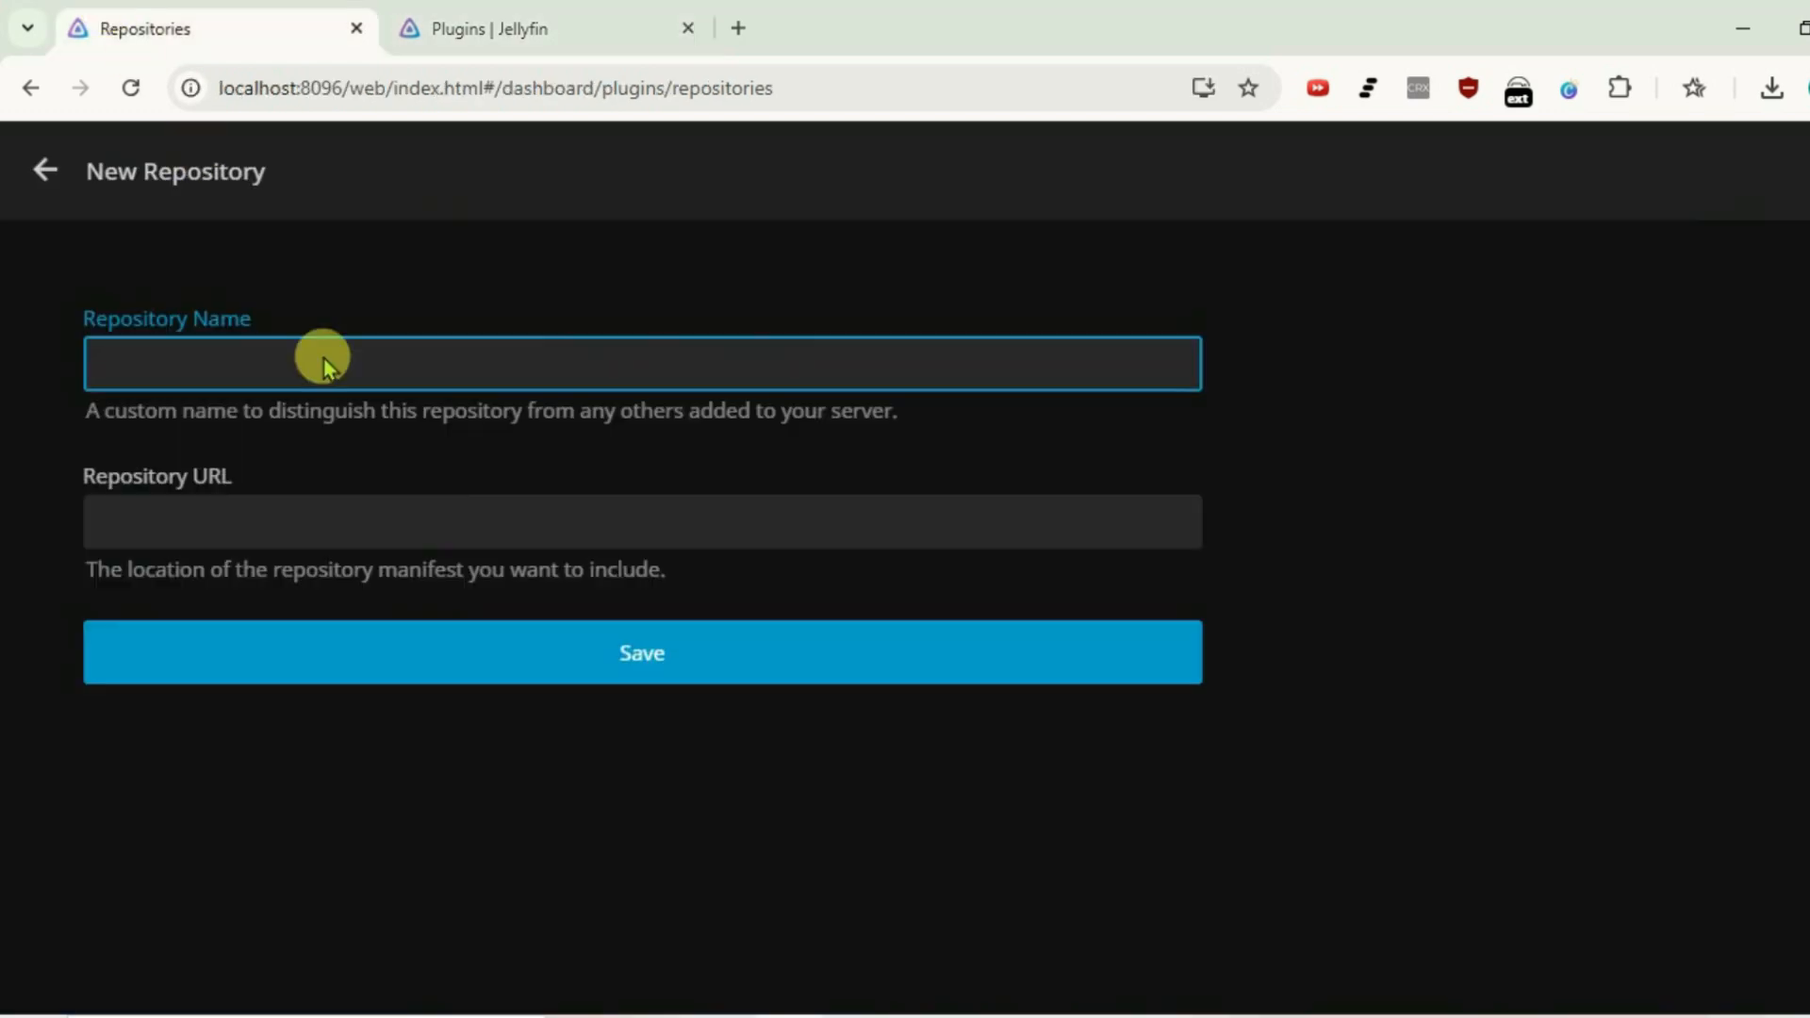
pyautogui.write('LizzardByte')
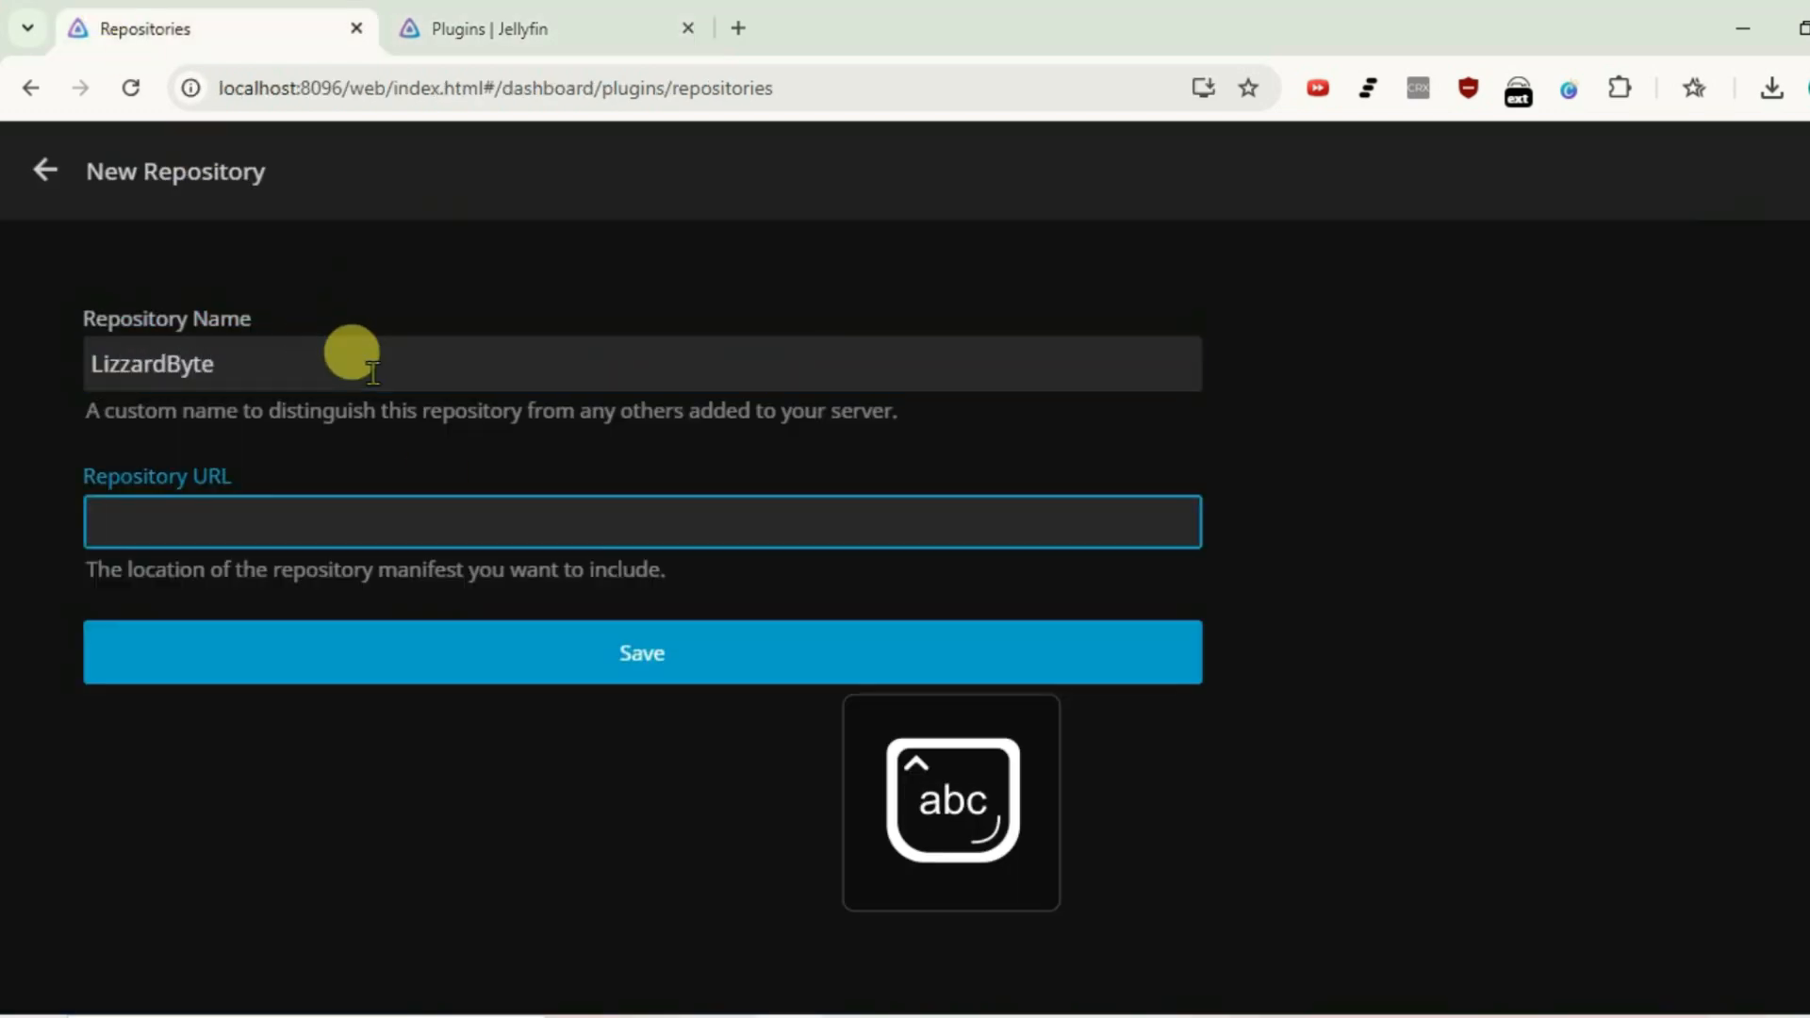
pyautogui.write('https://app.lizardbyte.dev/jellyfin-plugin-repo/manifest.json')
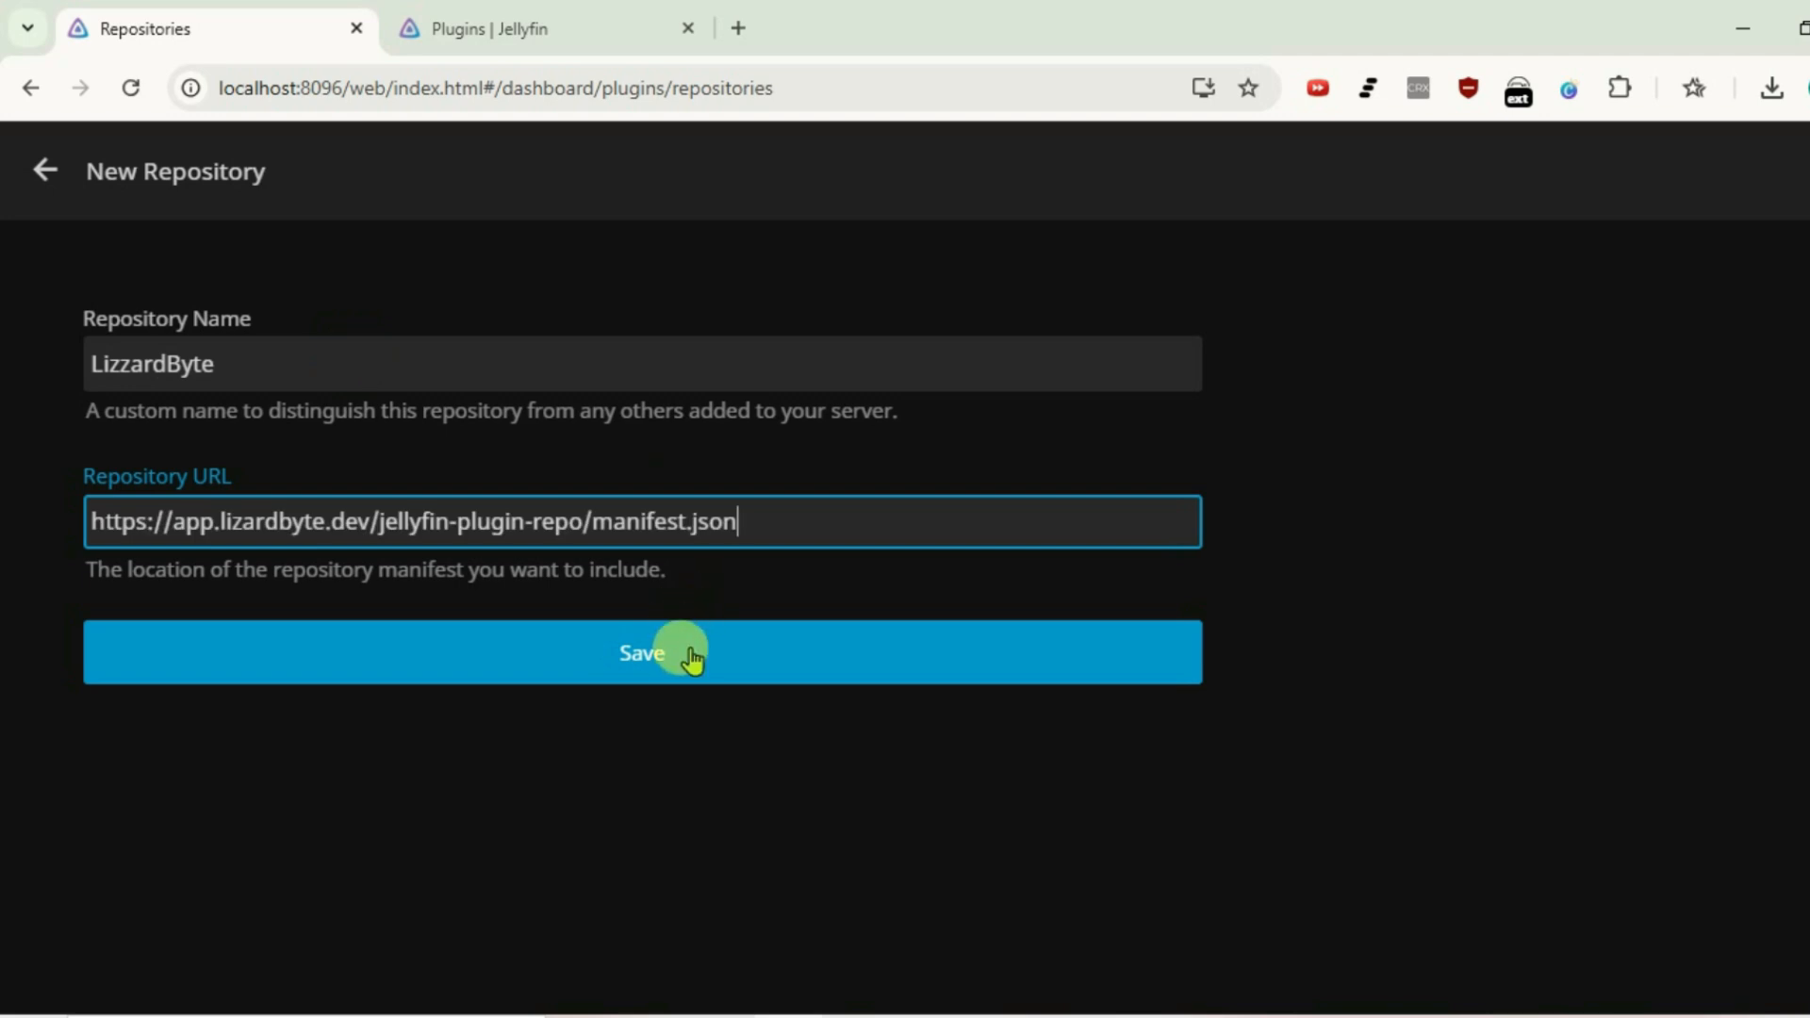
pyautogui.click(644, 652)
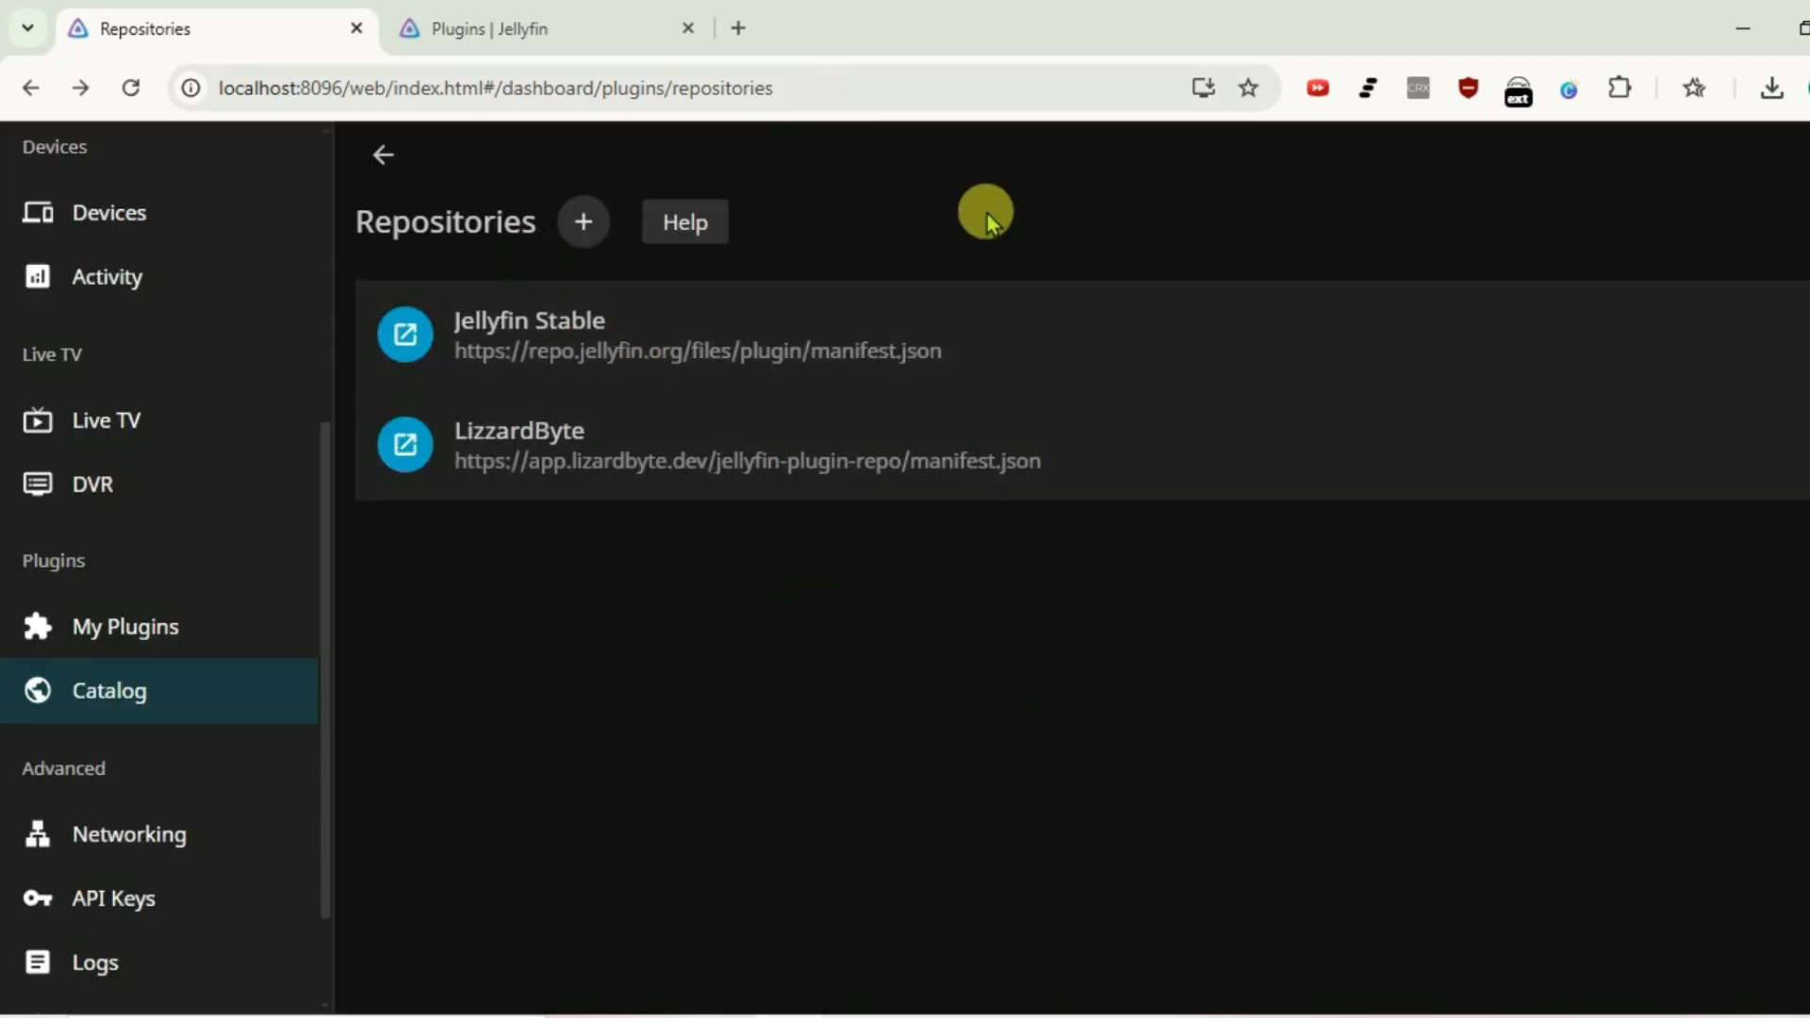
pyautogui.click(110, 690)
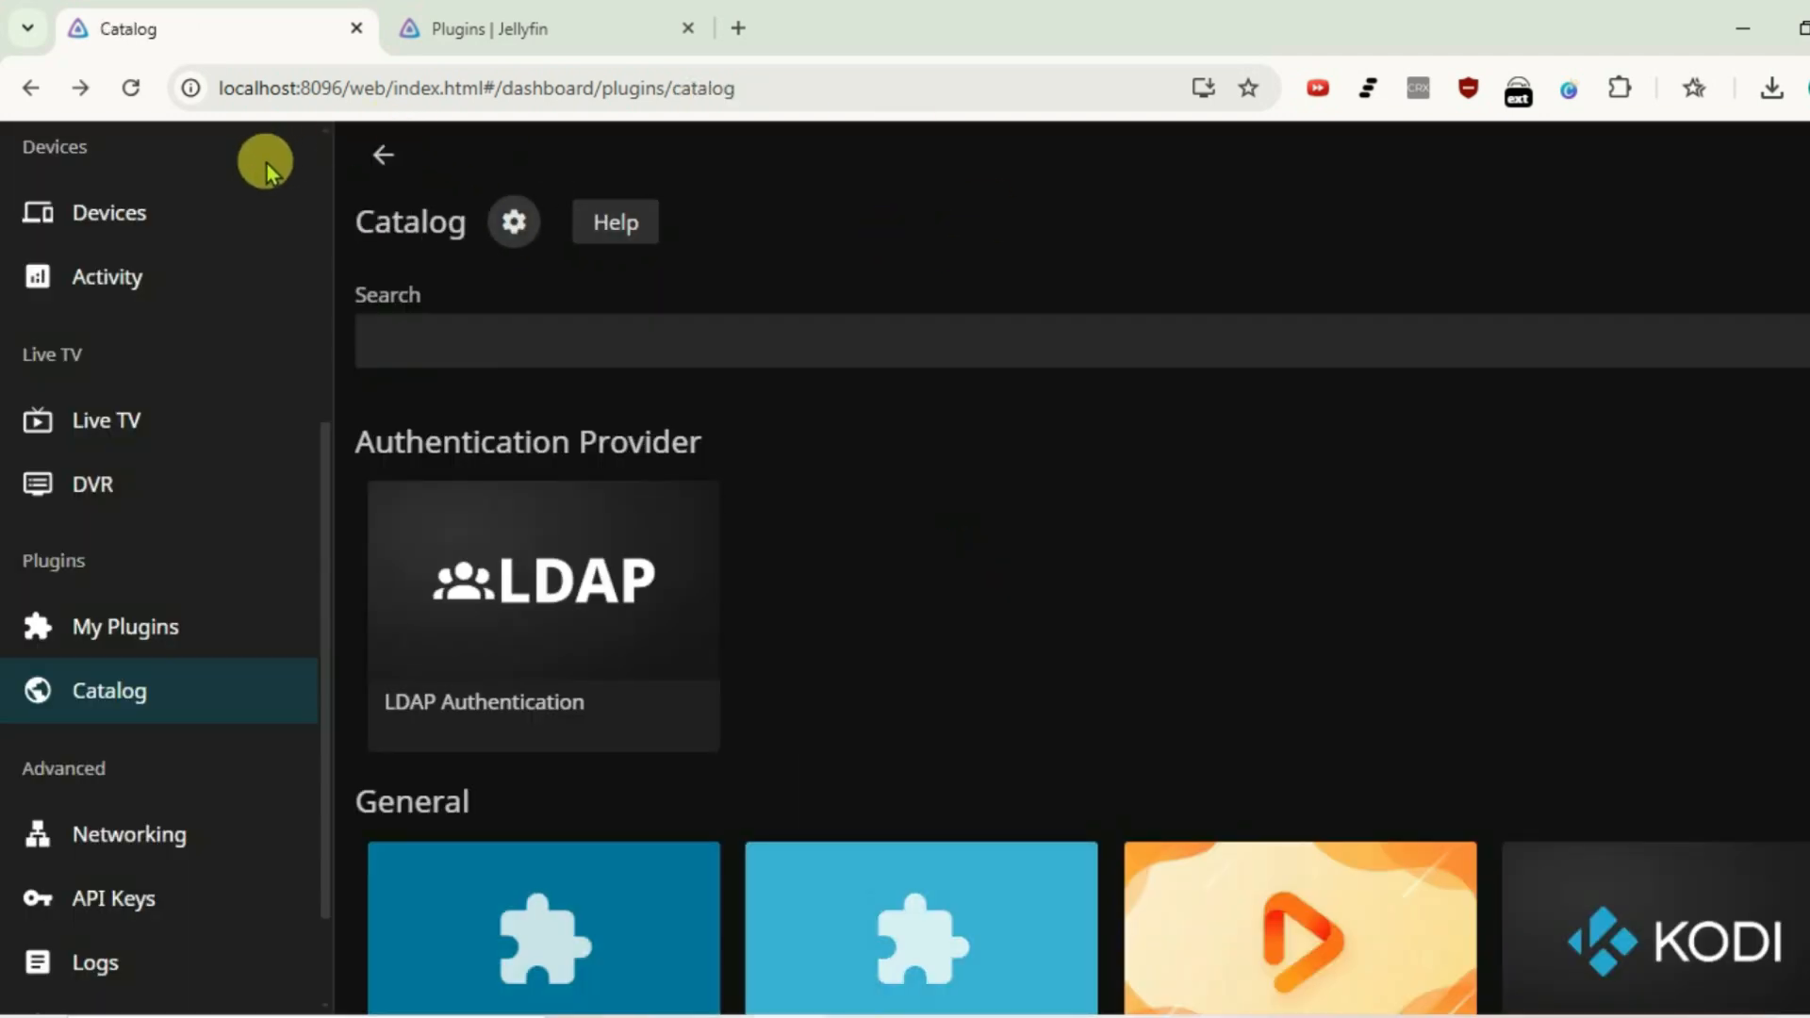
pyautogui.moveTo(322, 679)
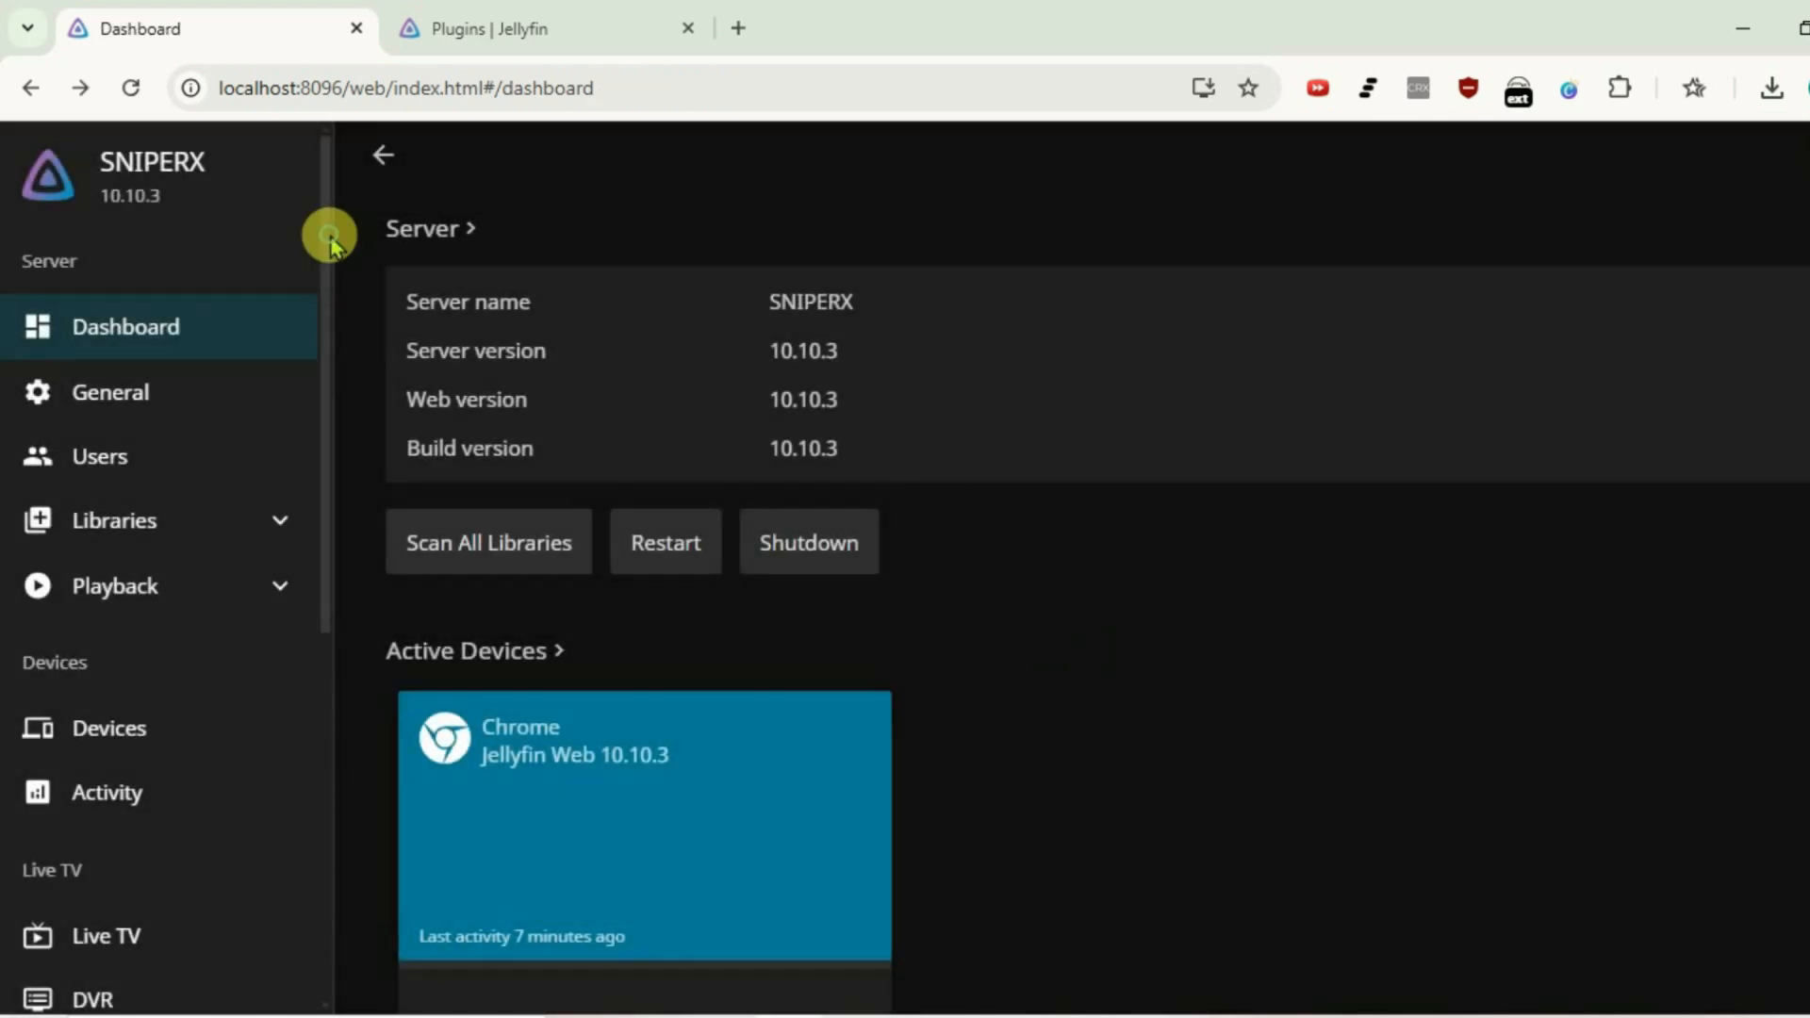
pyautogui.click(110, 547)
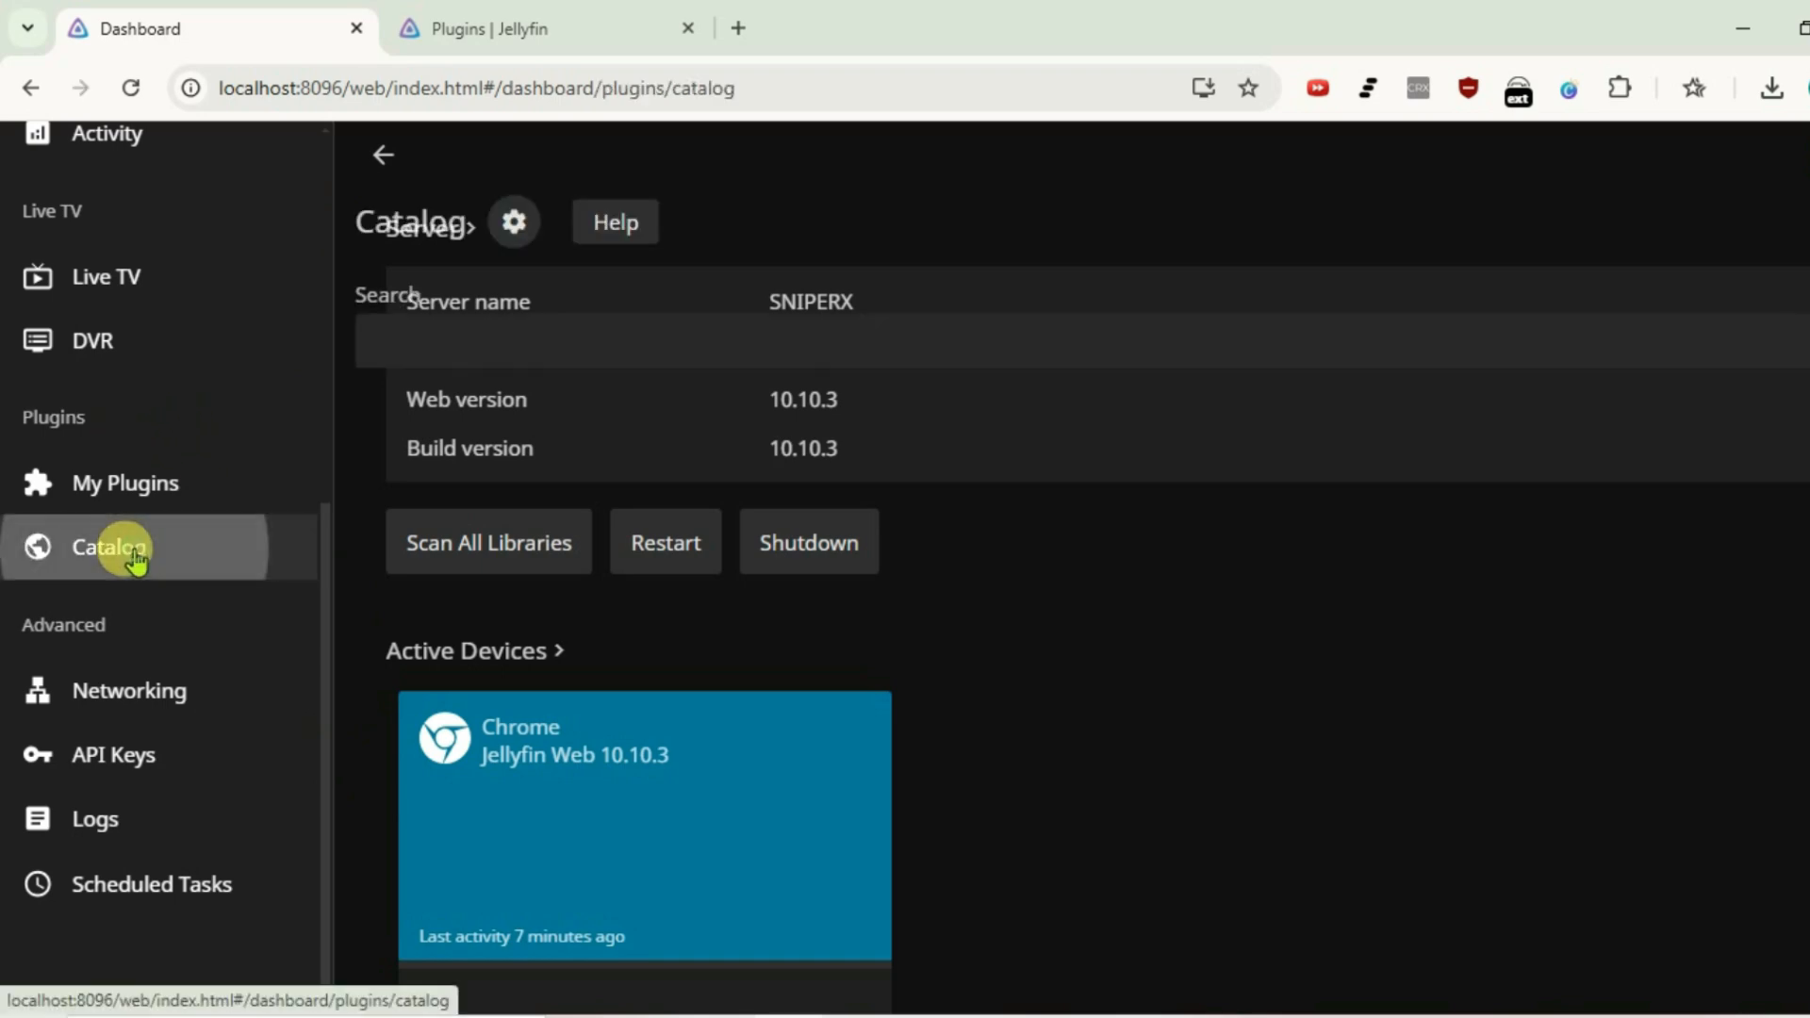
pyautogui.click(109, 547)
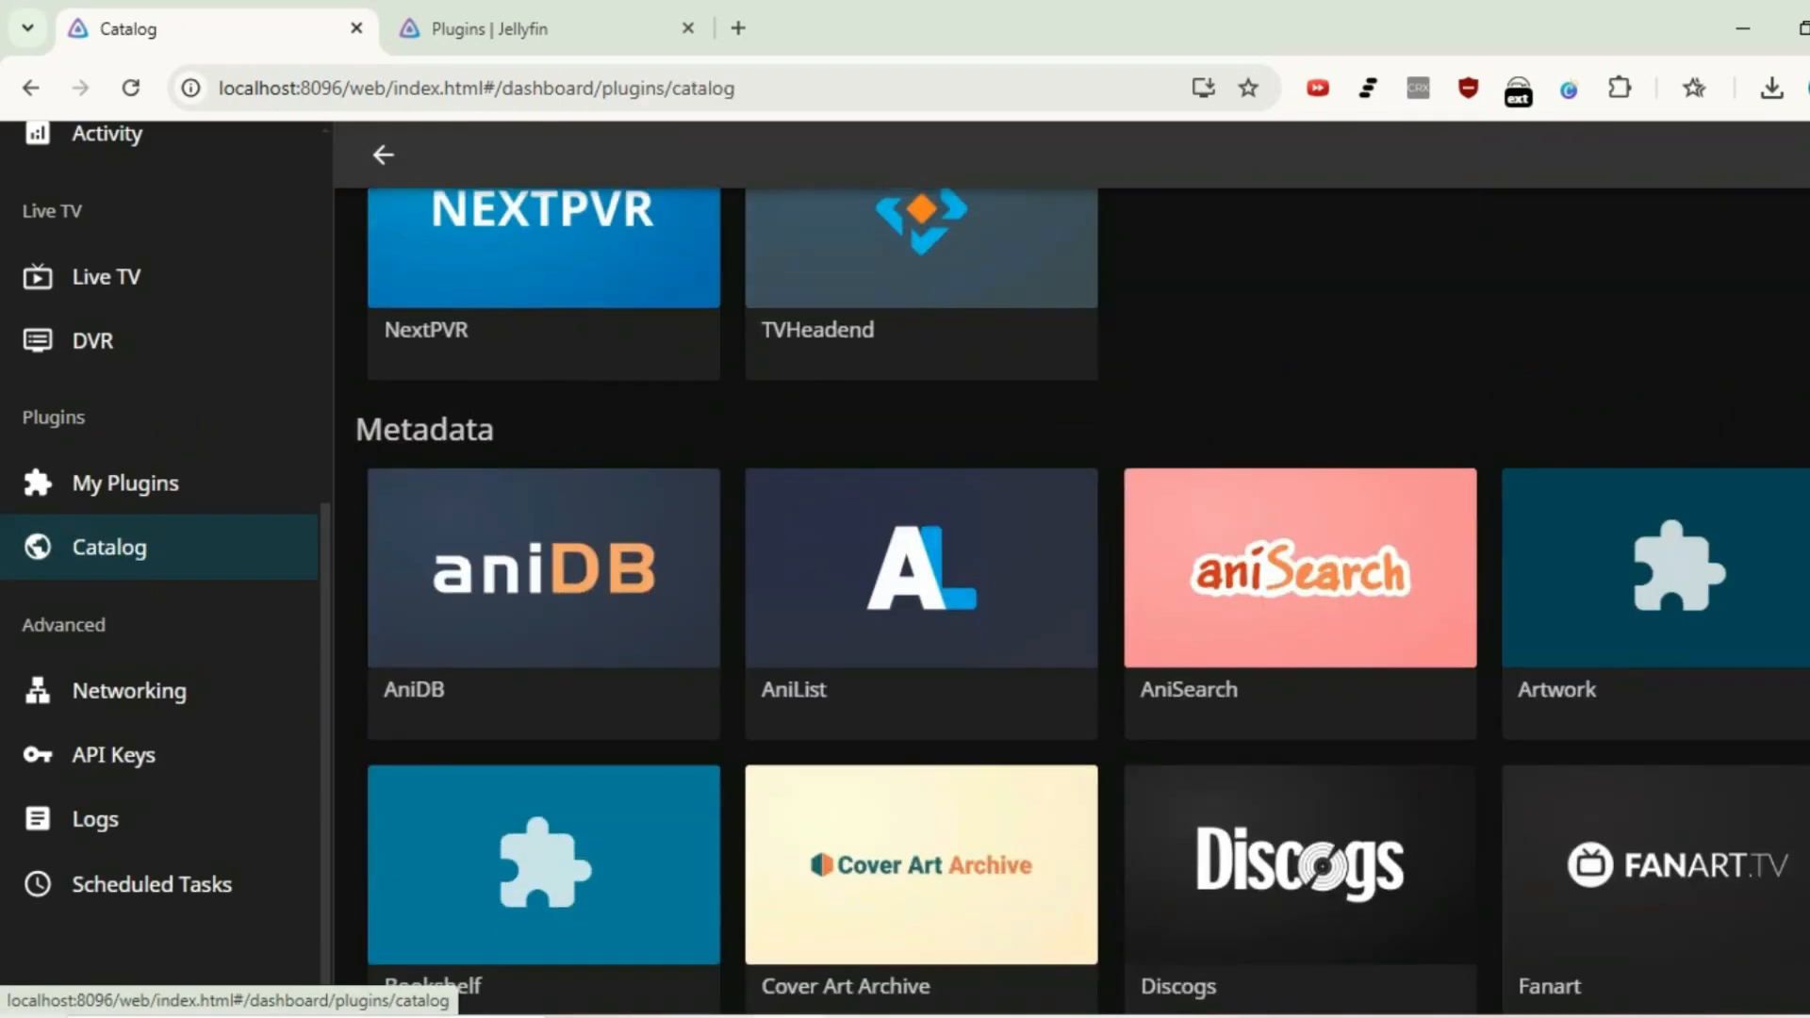
pyautogui.scroll(3)
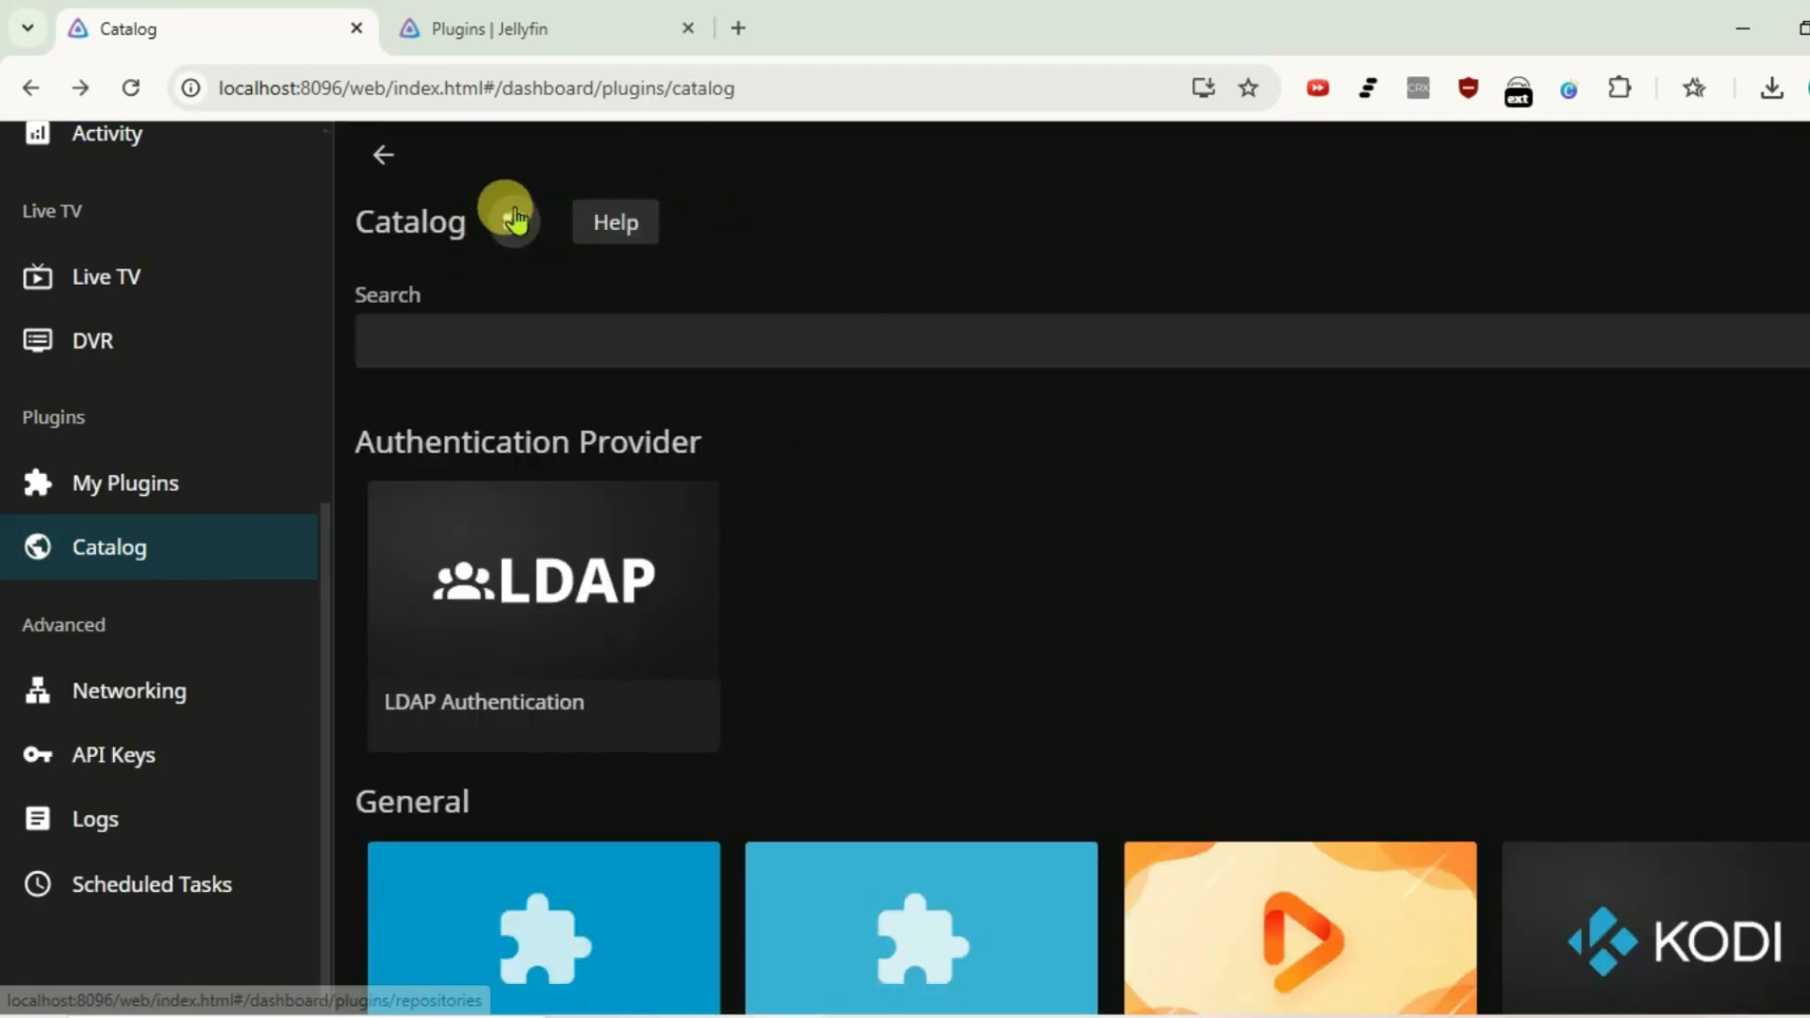
pyautogui.click(516, 215)
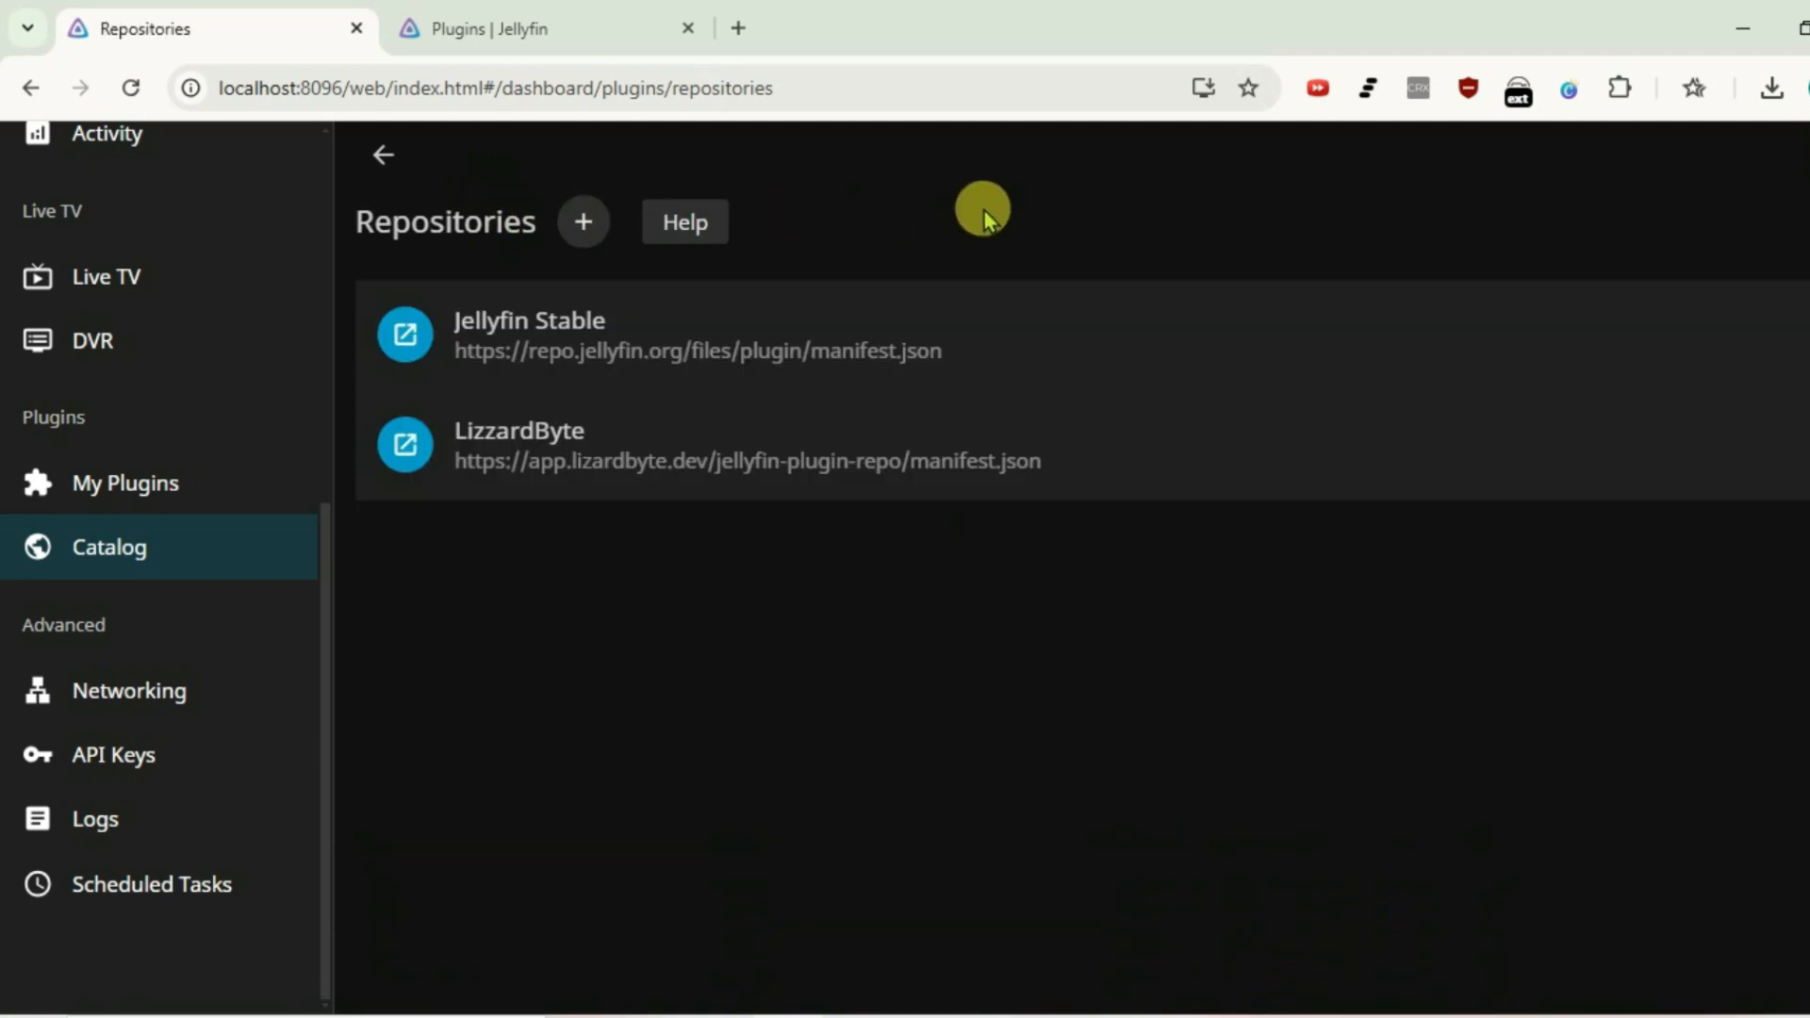